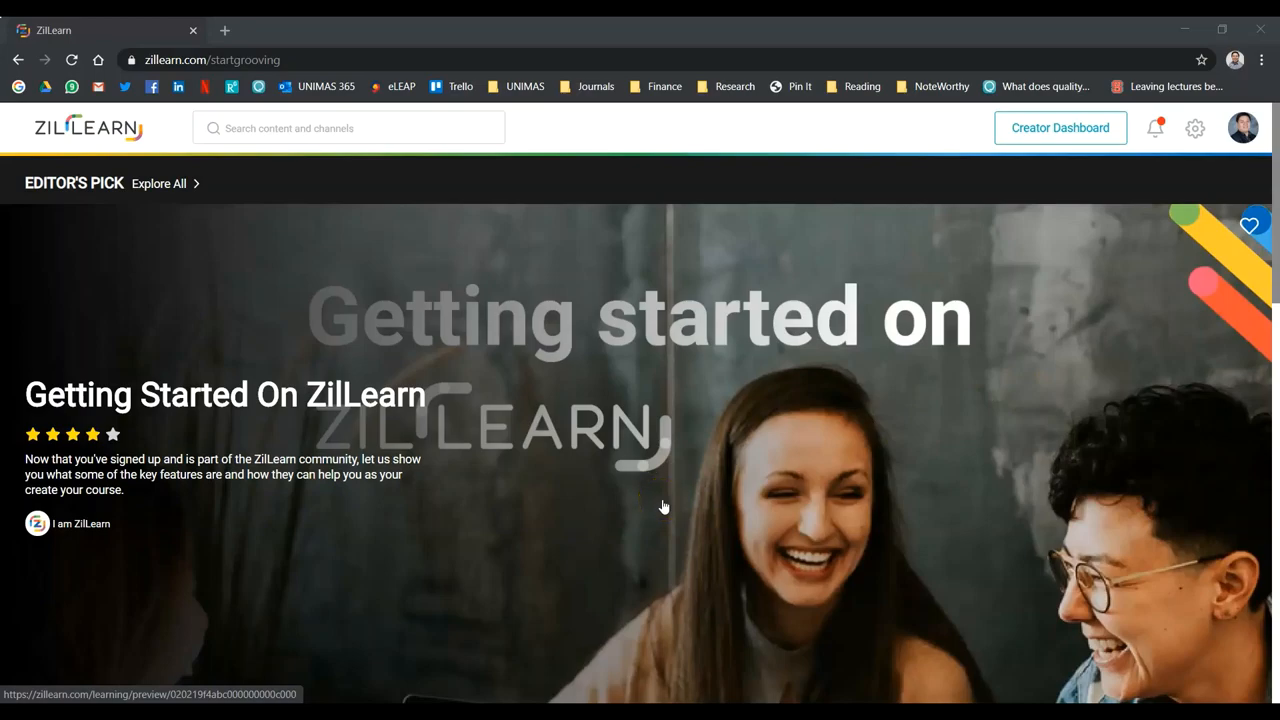
Reach the creator dashboard and begin new content at the Public/Private choice
scroll("down", 3)
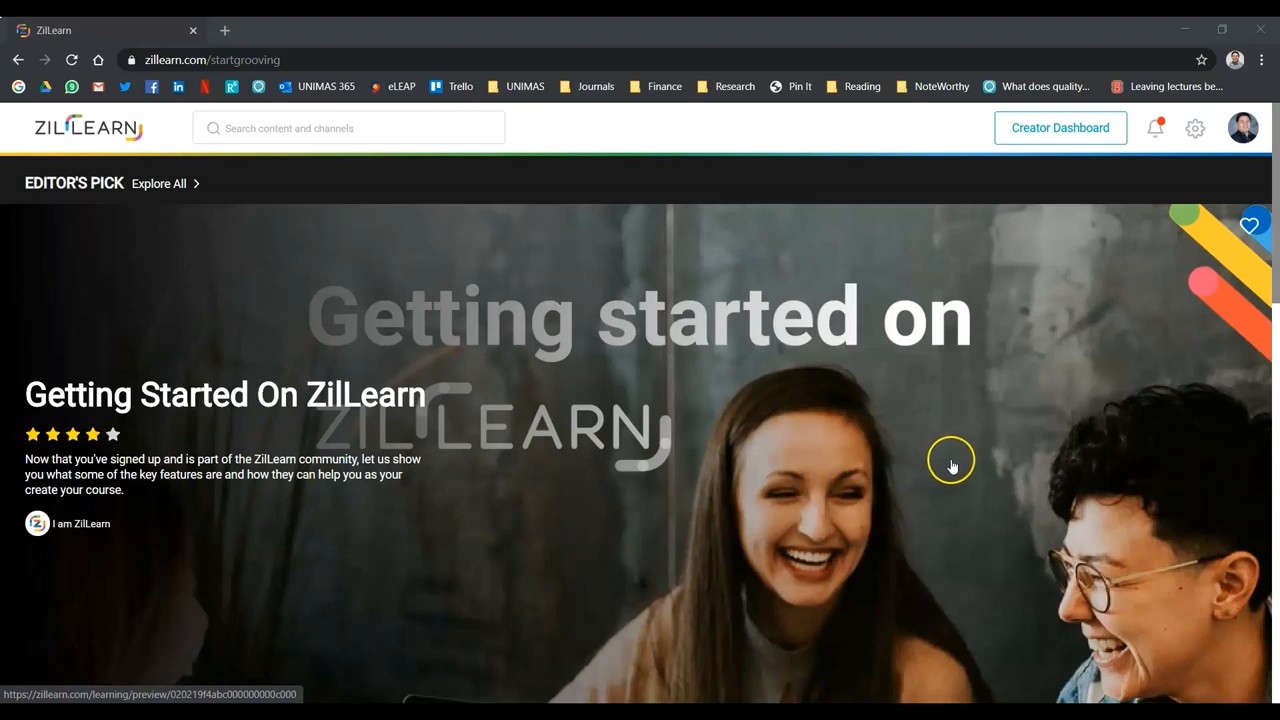
mouse_move(1164, 331)
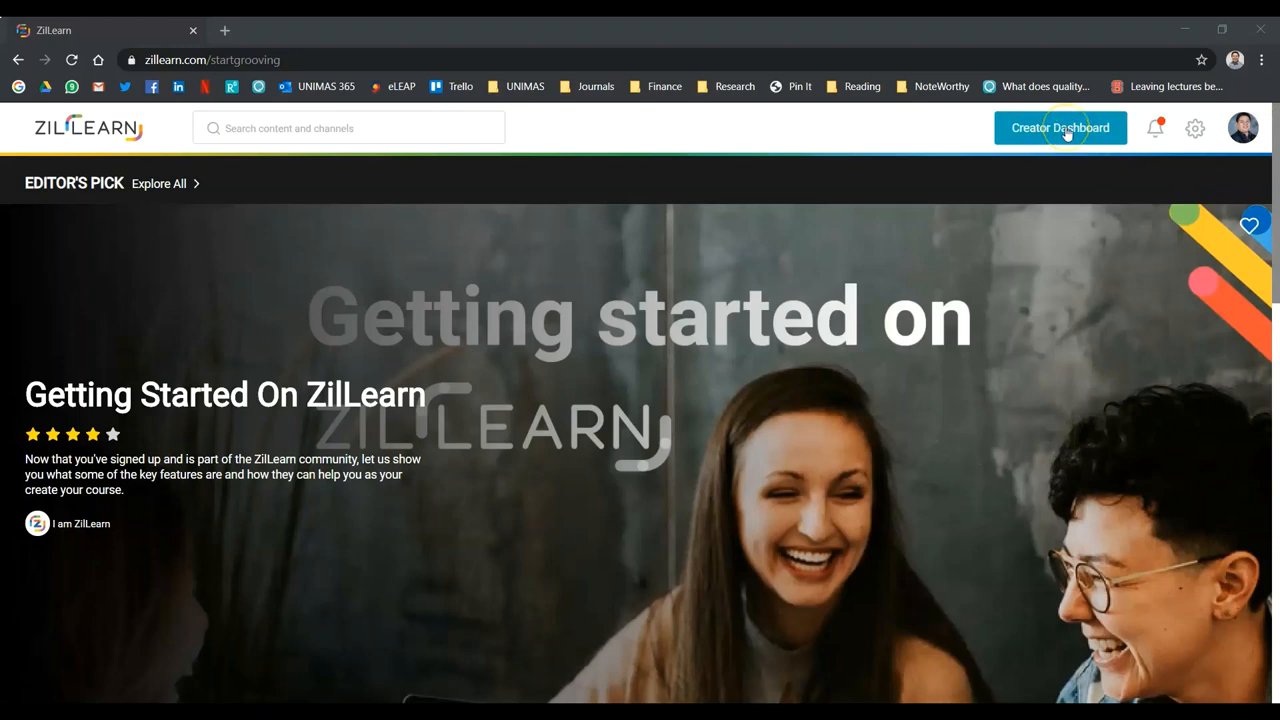
left_click(1061, 128)
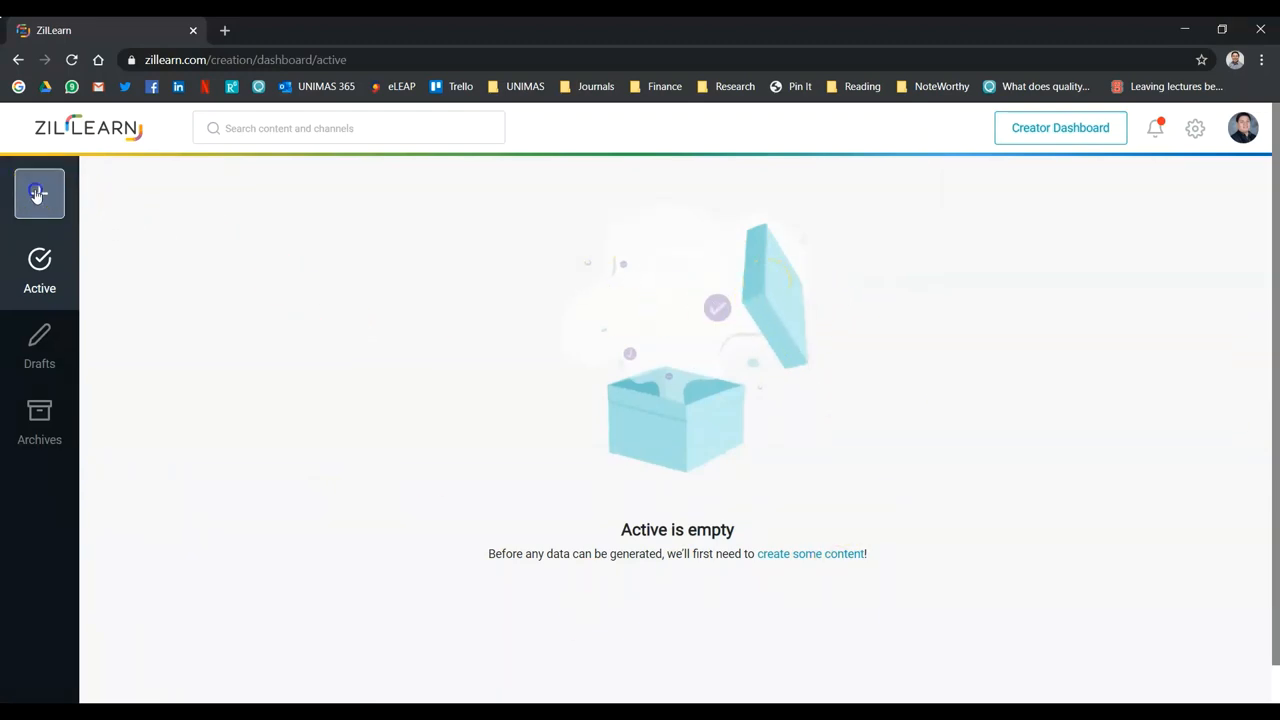
left_click(39, 193)
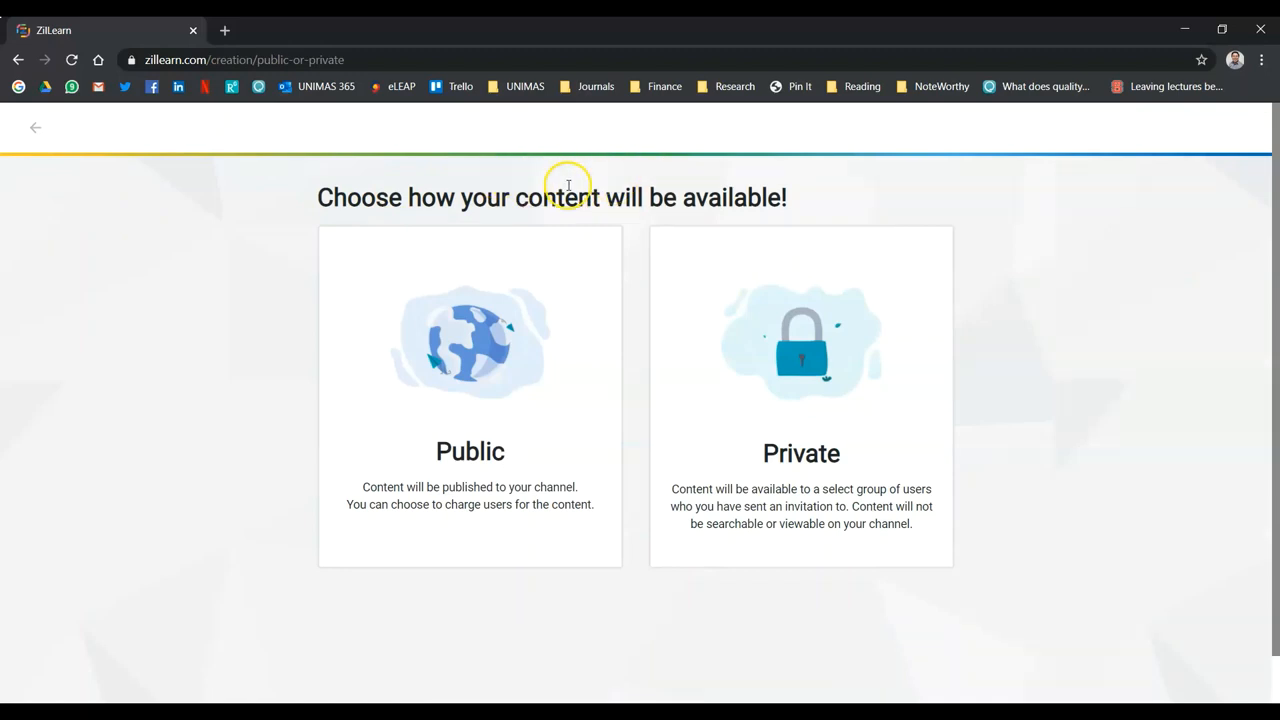
mouse_move(1074, 466)
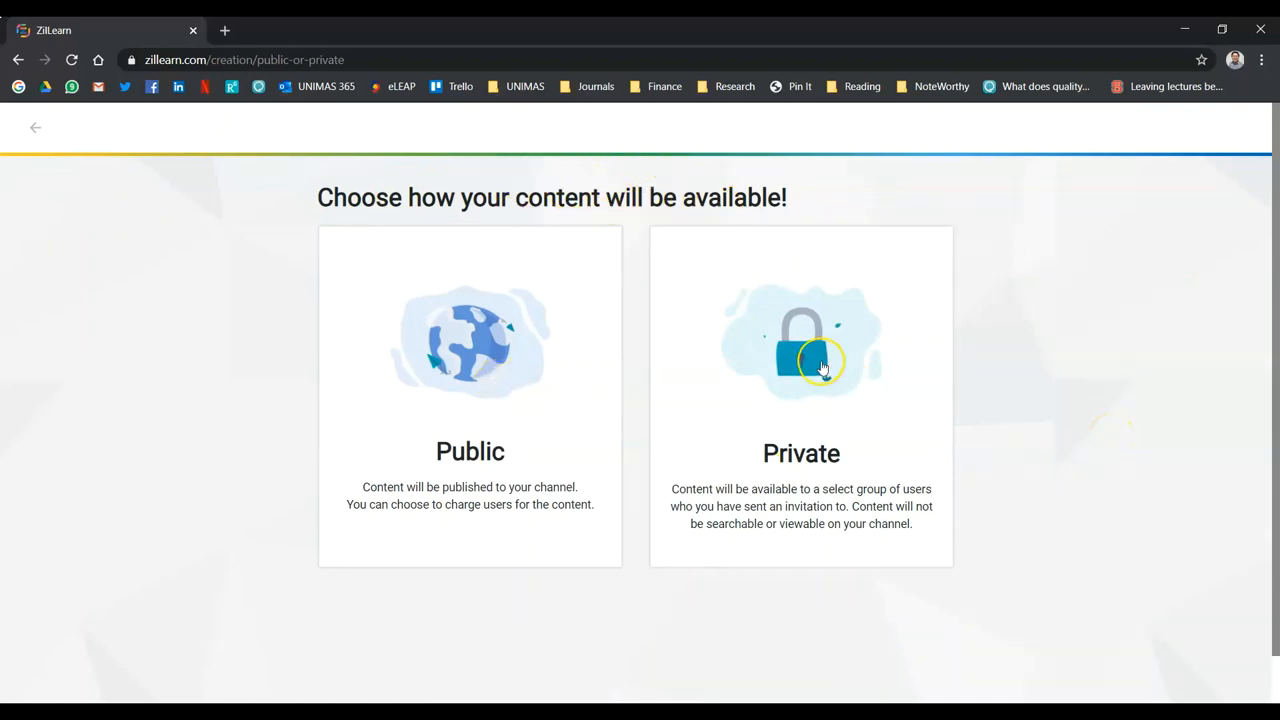
mouse_move(797, 222)
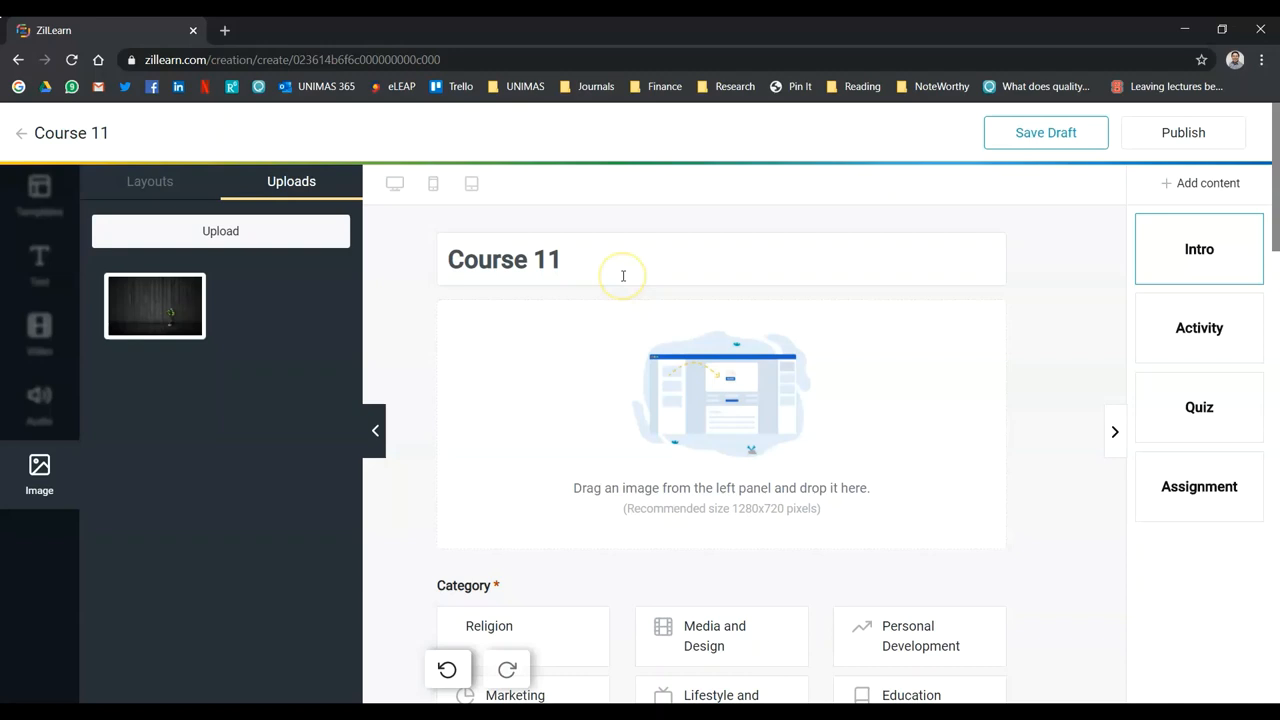
Add a second Activity page to Course 11's outline and return to its Intro page
double_click(504, 259)
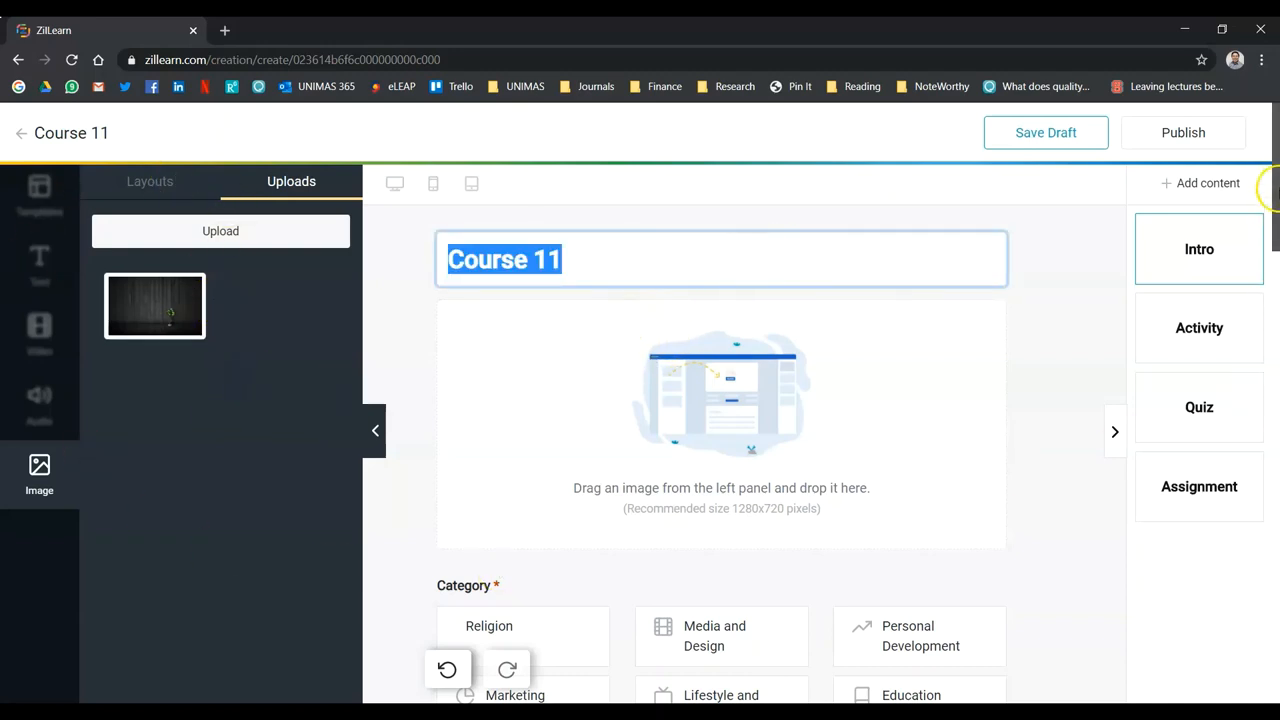
scroll("down", 3)
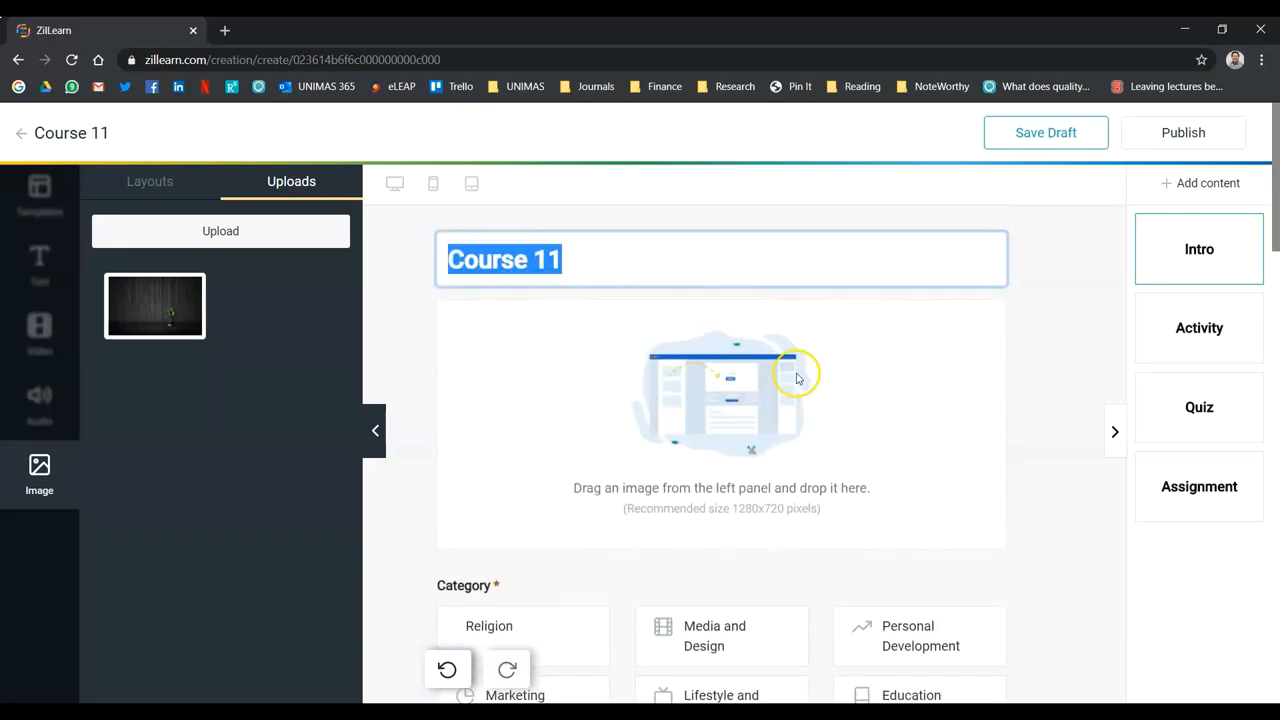
mouse_move(1208, 190)
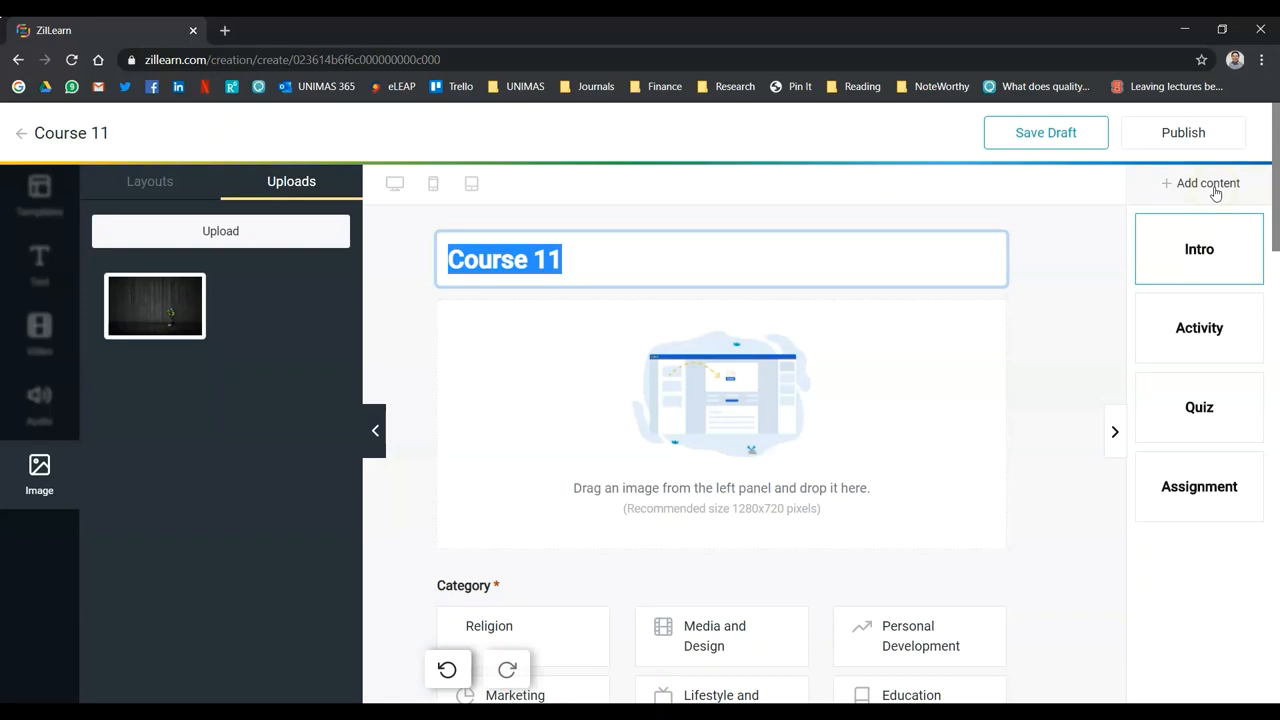
left_click(1206, 183)
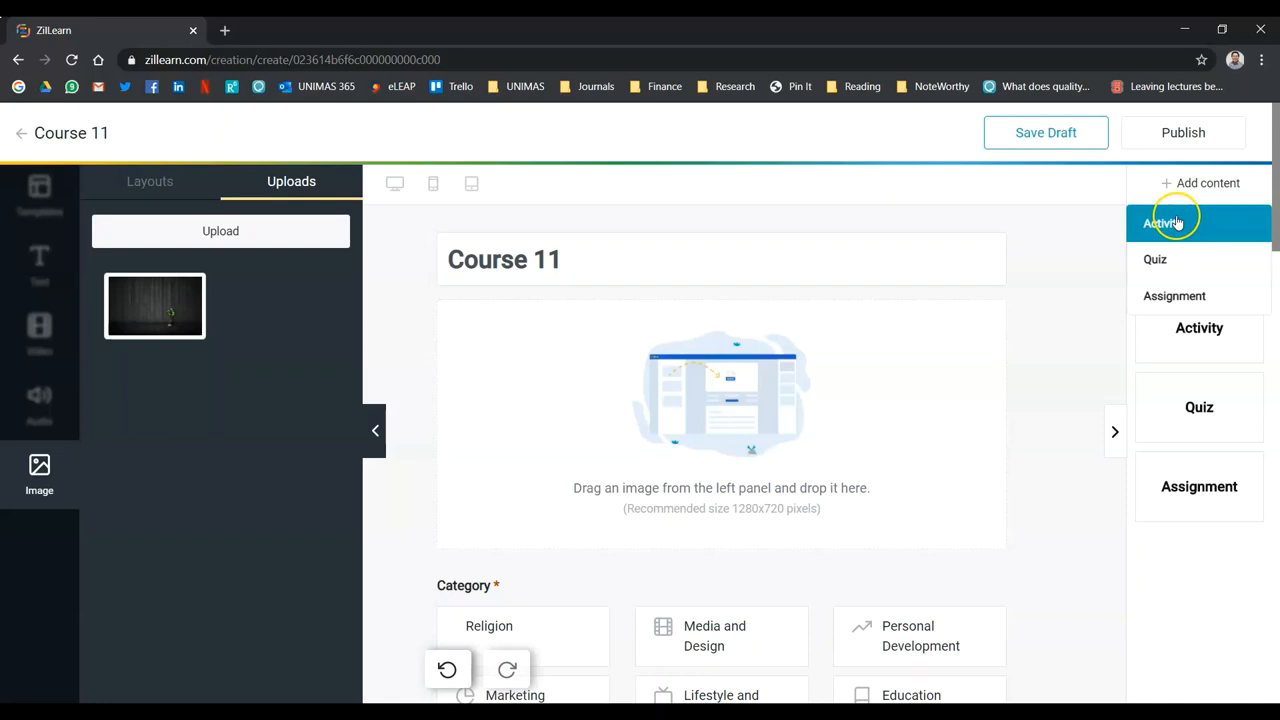
left_click(1161, 219)
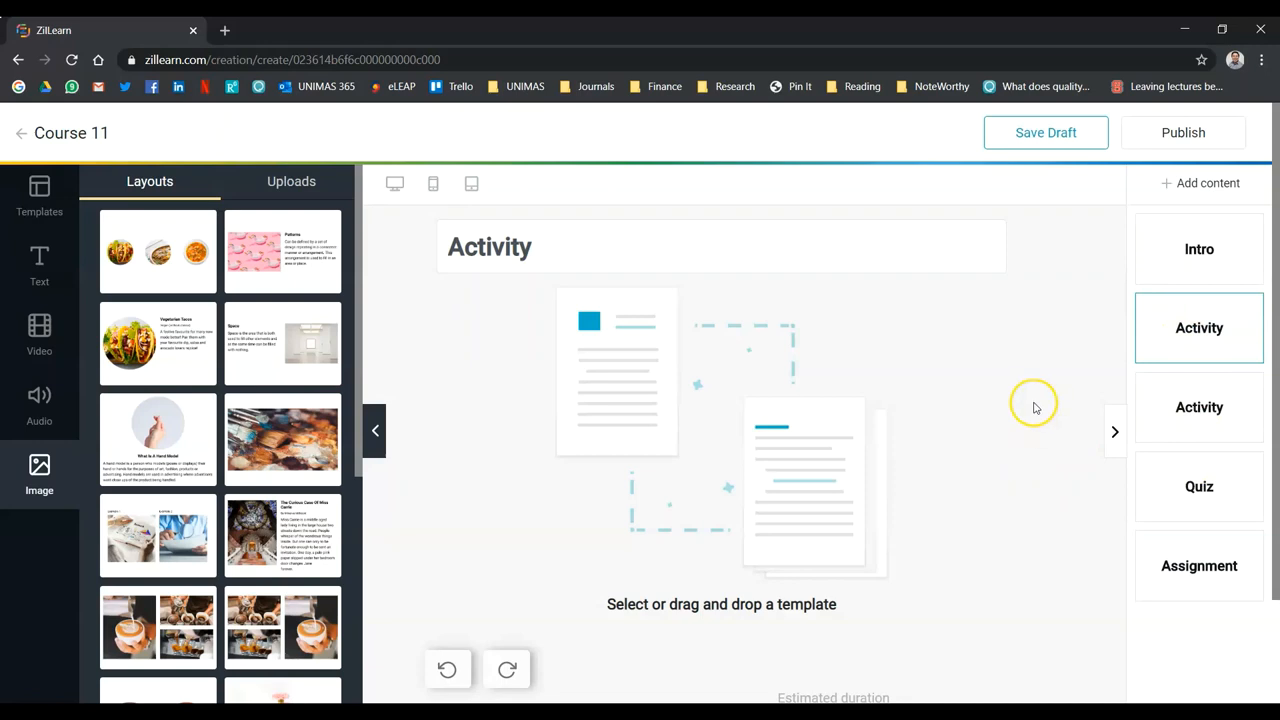
left_click(1198, 249)
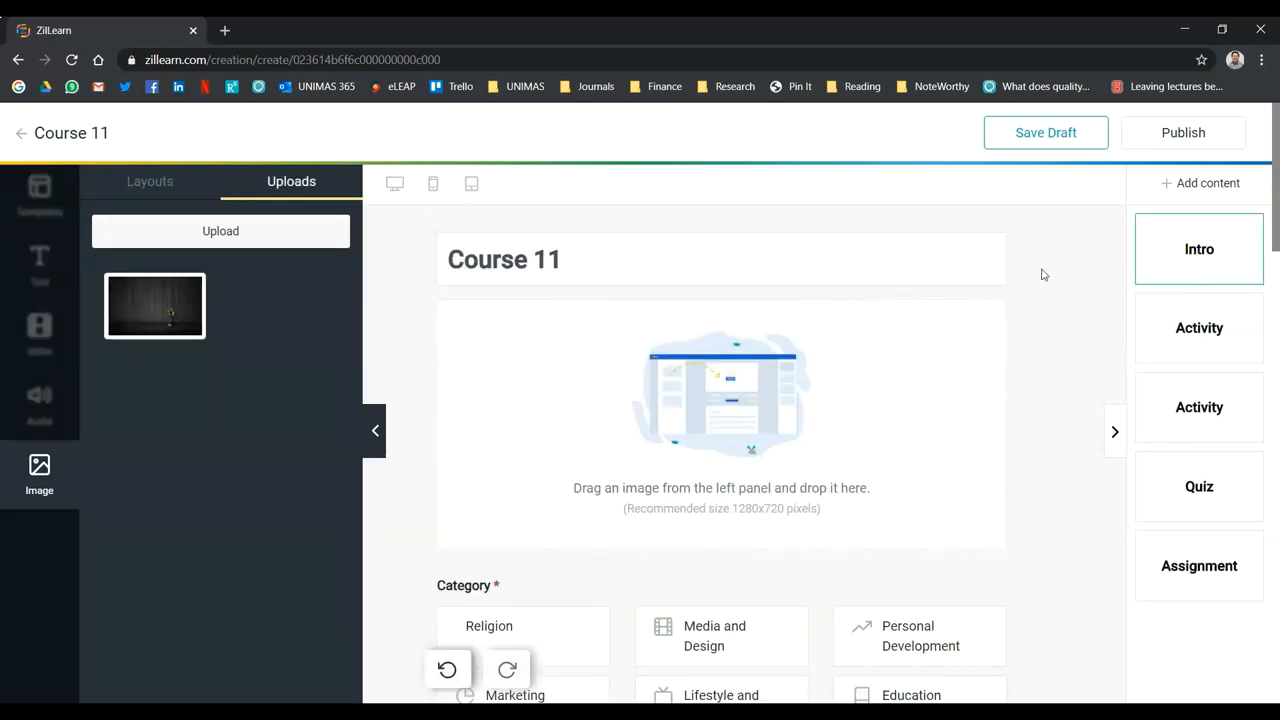
Replace the Course 11 title with 'Introduction to ABC'
double_click(504, 260)
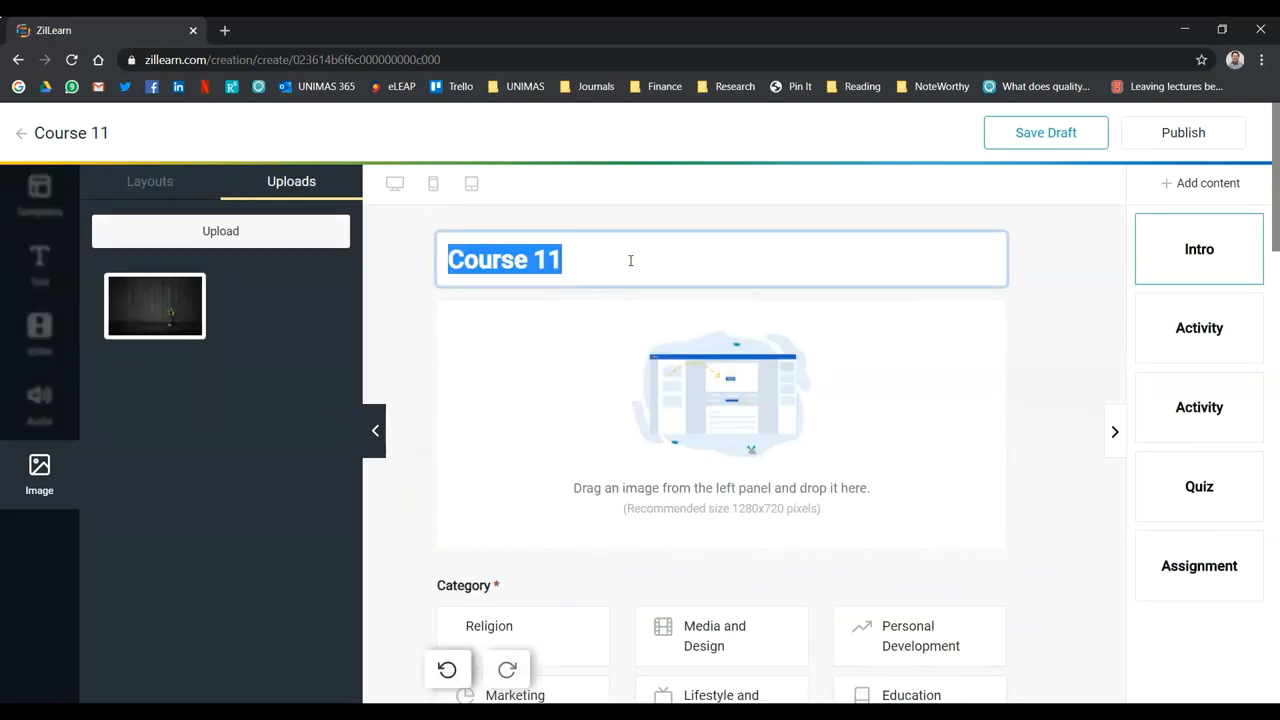
type("Introductio")
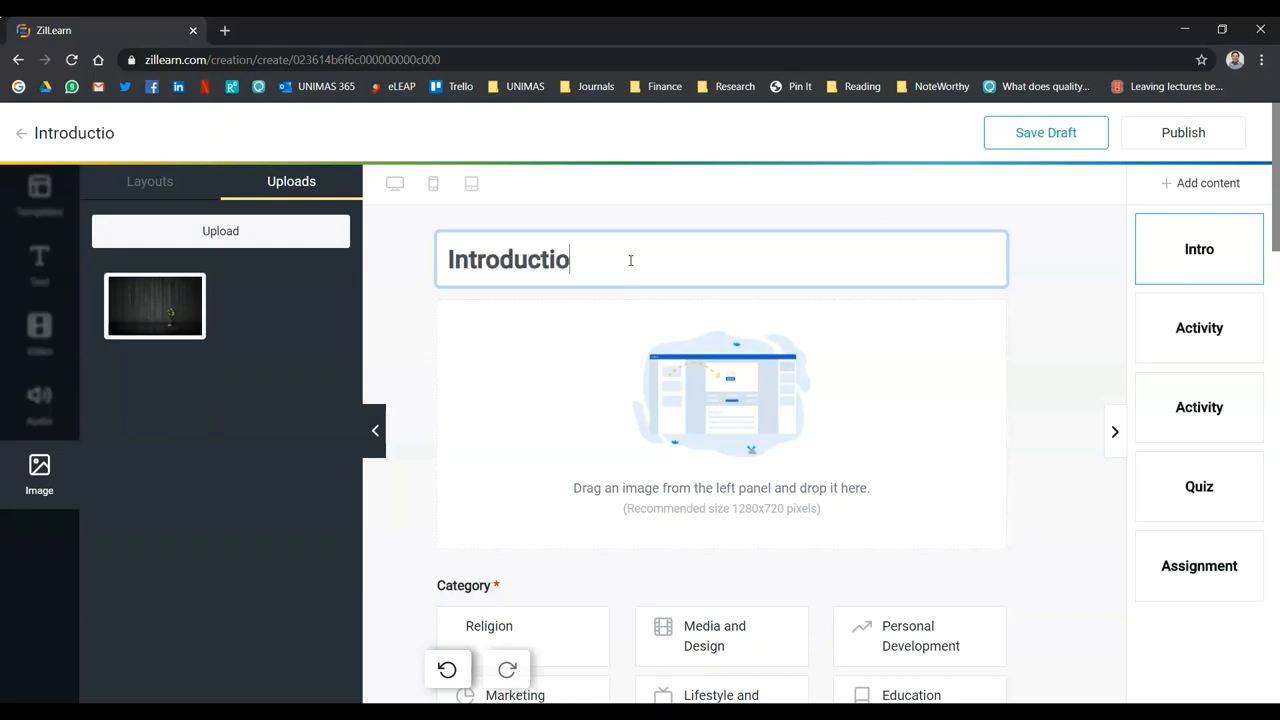
type("n to ABC")
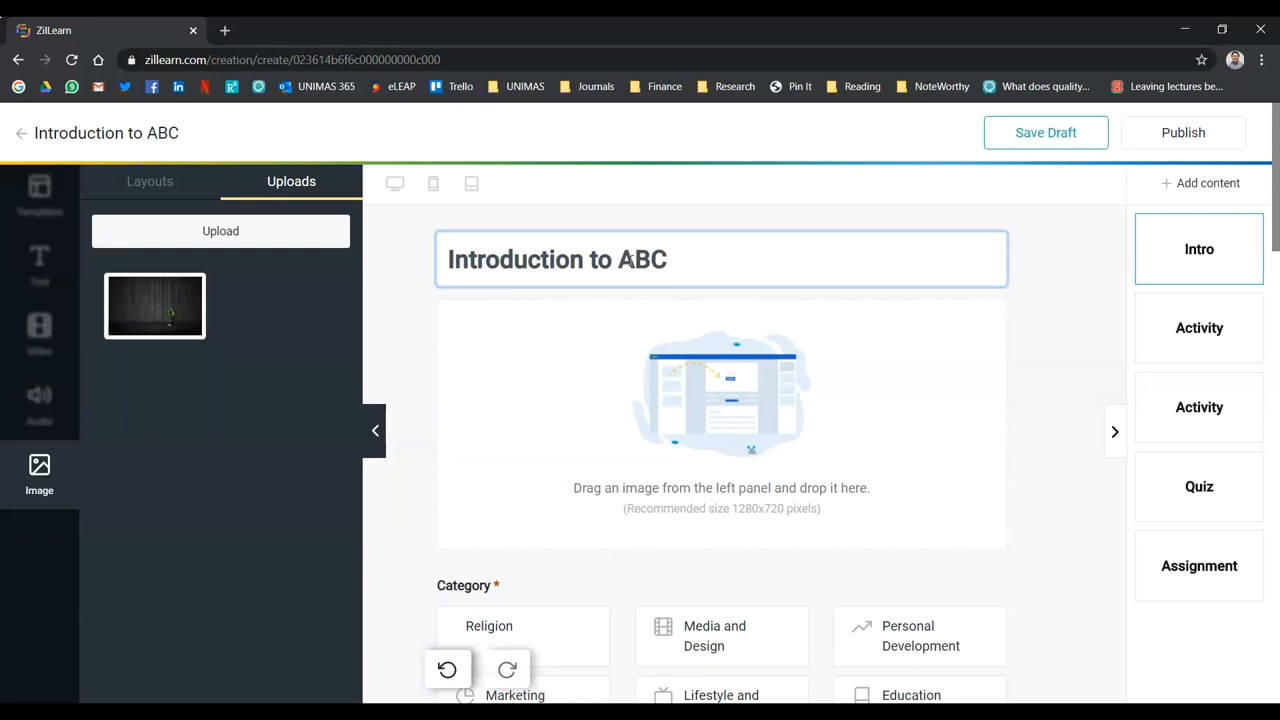
mouse_move(748, 380)
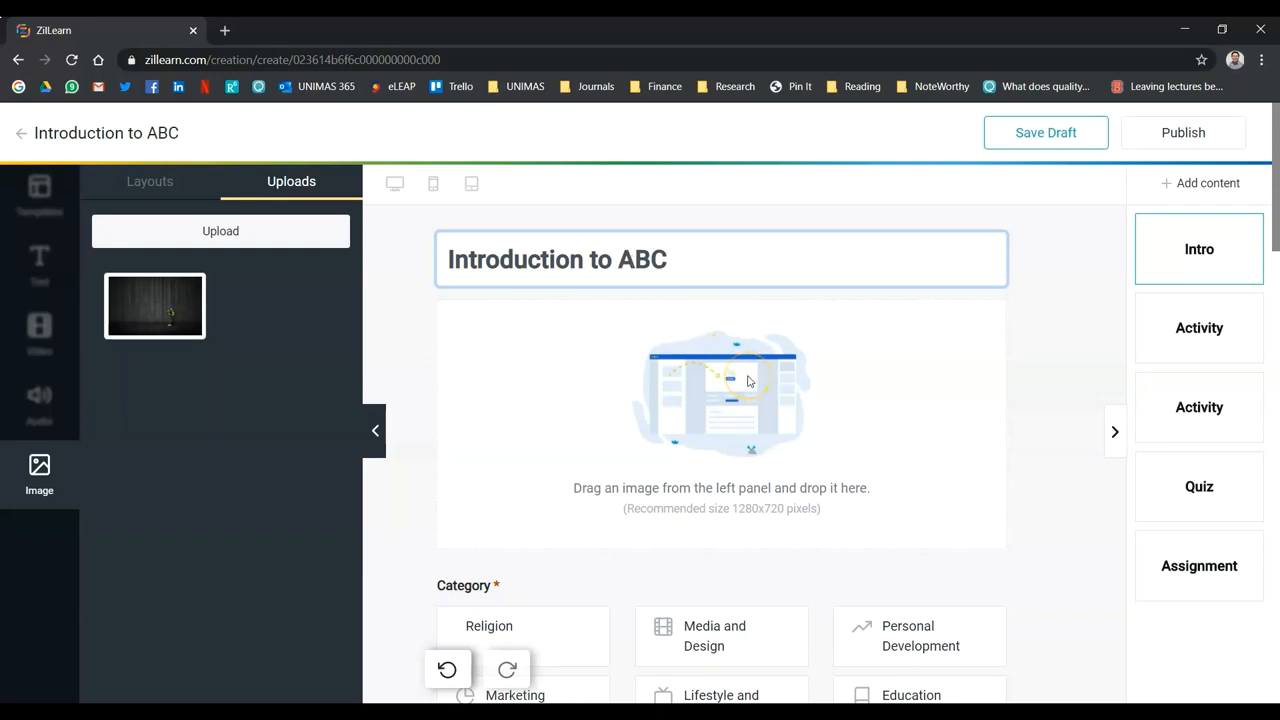
left_click(657, 259)
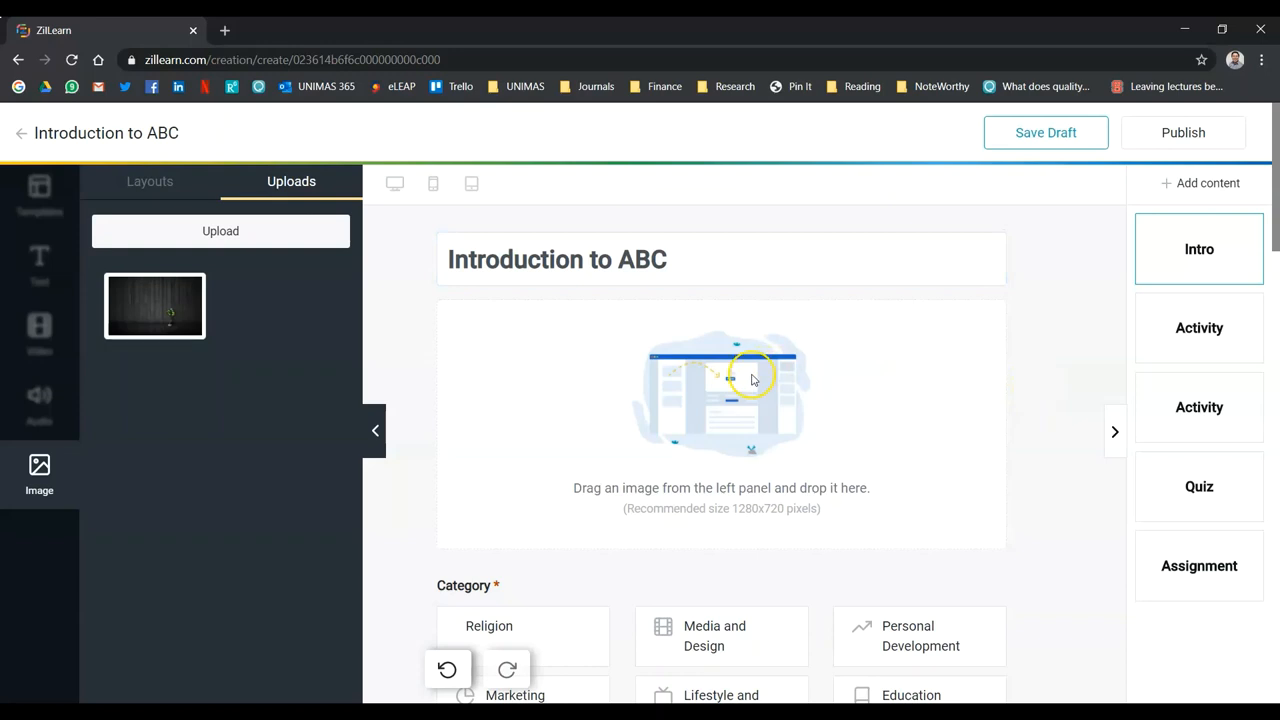
mouse_move(218, 235)
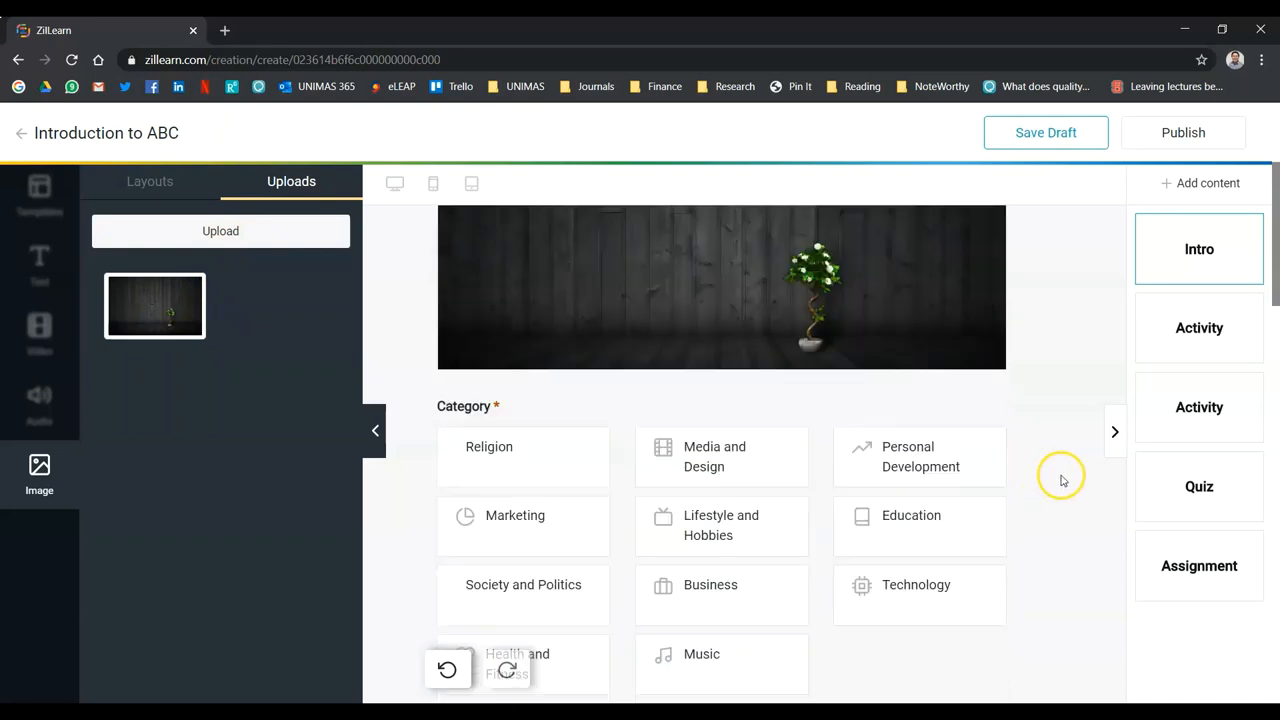
Enter the synopsis 'This is about ABC' and continue to the first Activity page
scroll("down", 3)
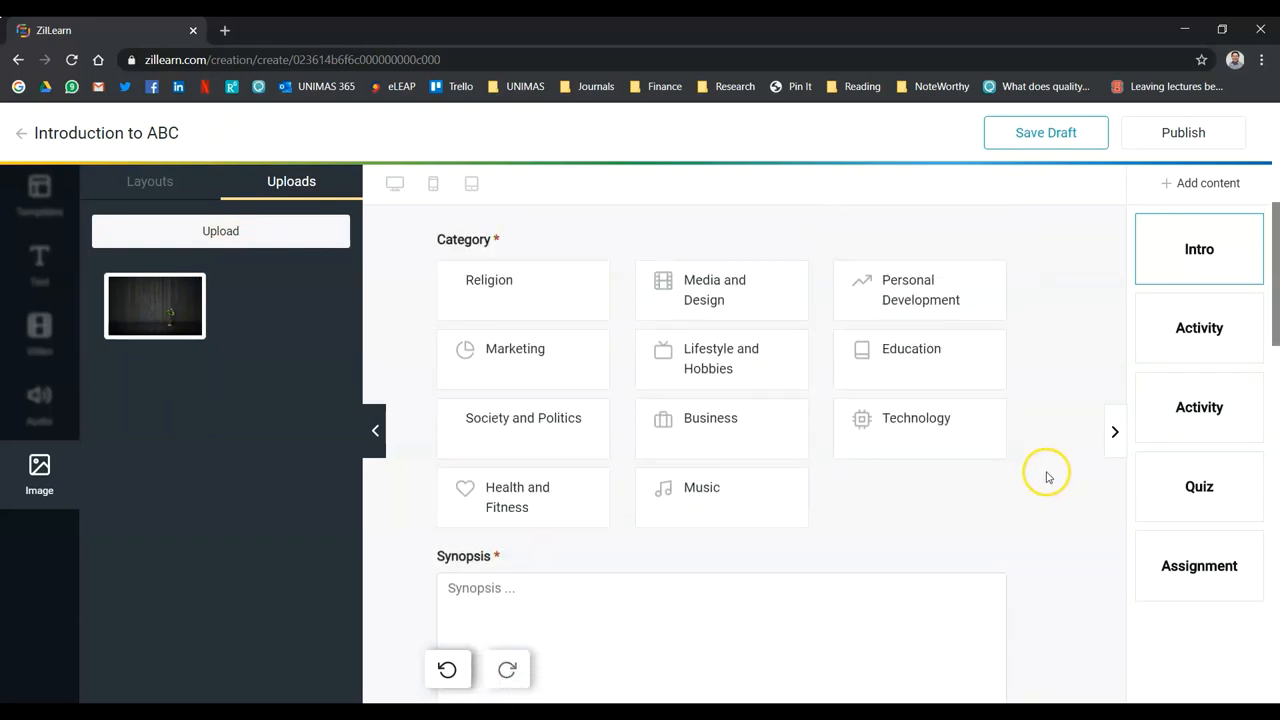
mouse_move(890, 366)
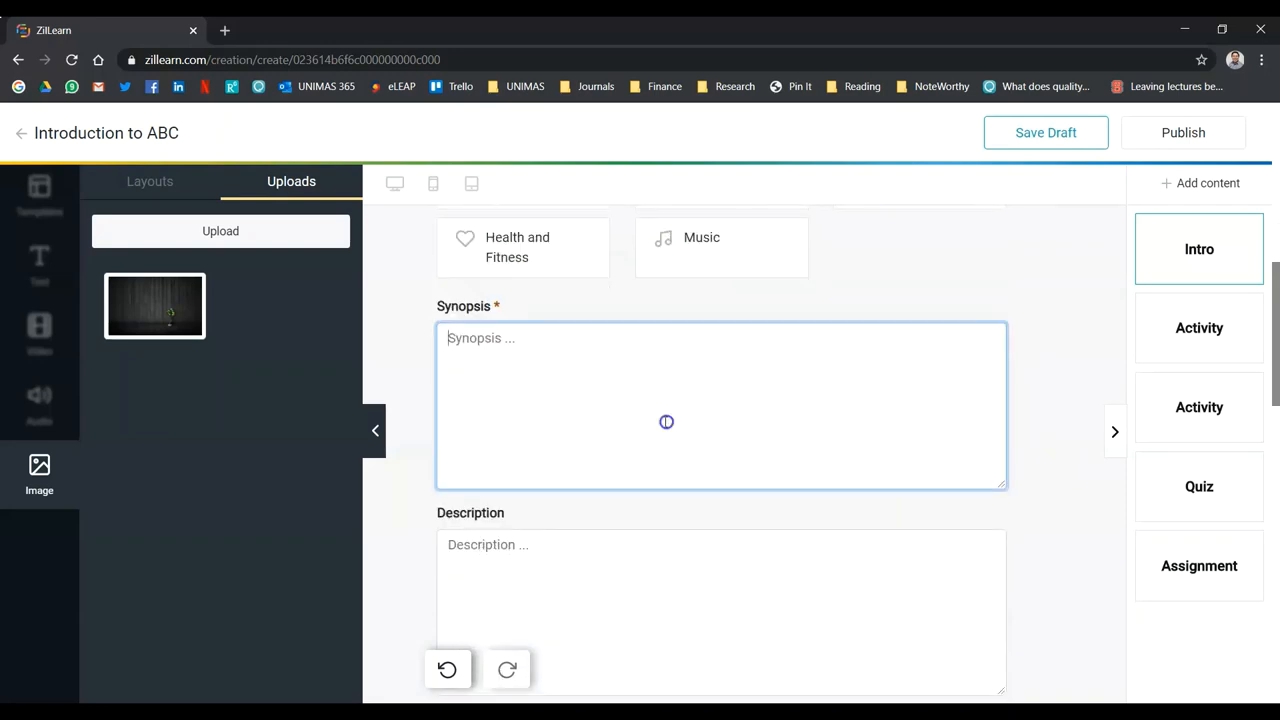
type("This")
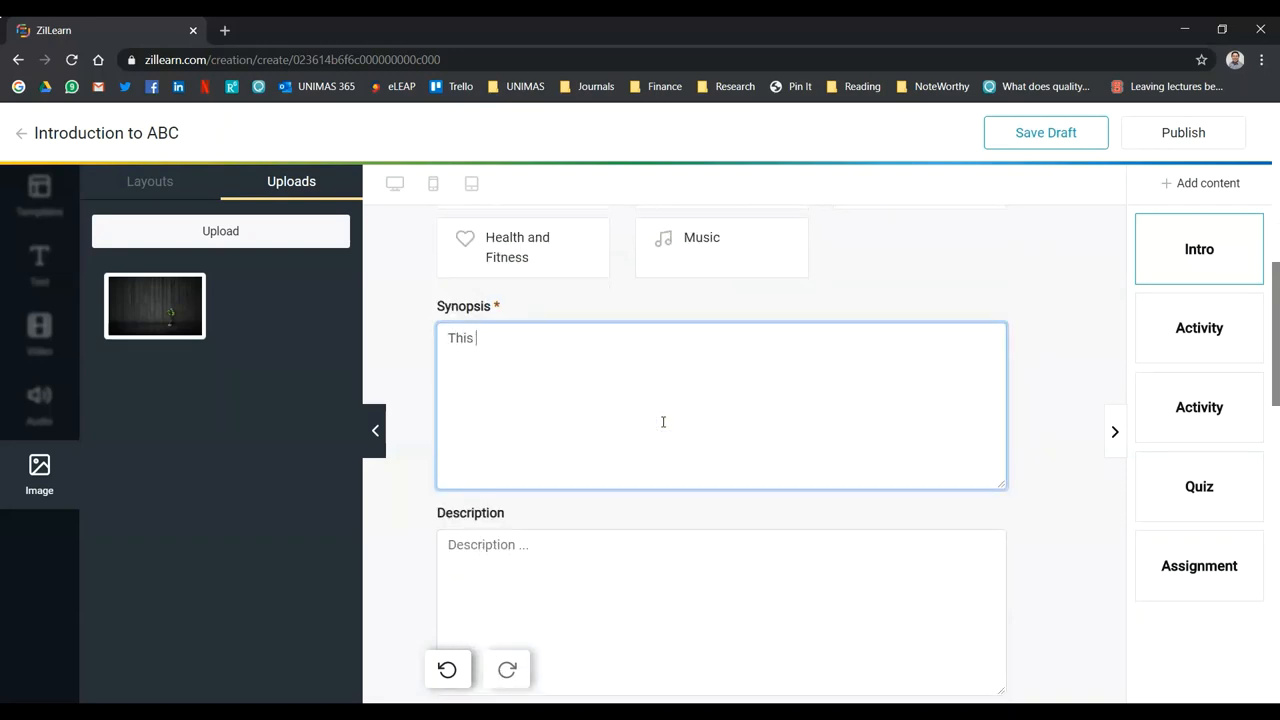
type("is about ABC")
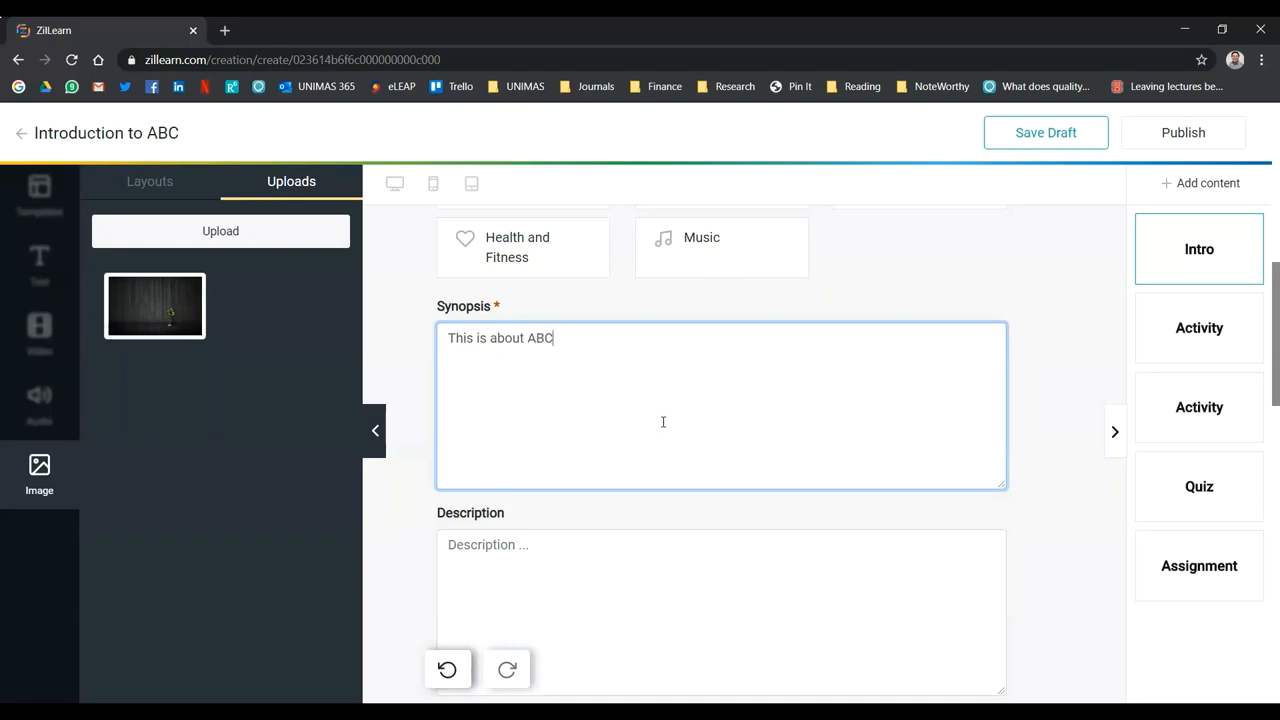
scroll("down", 3)
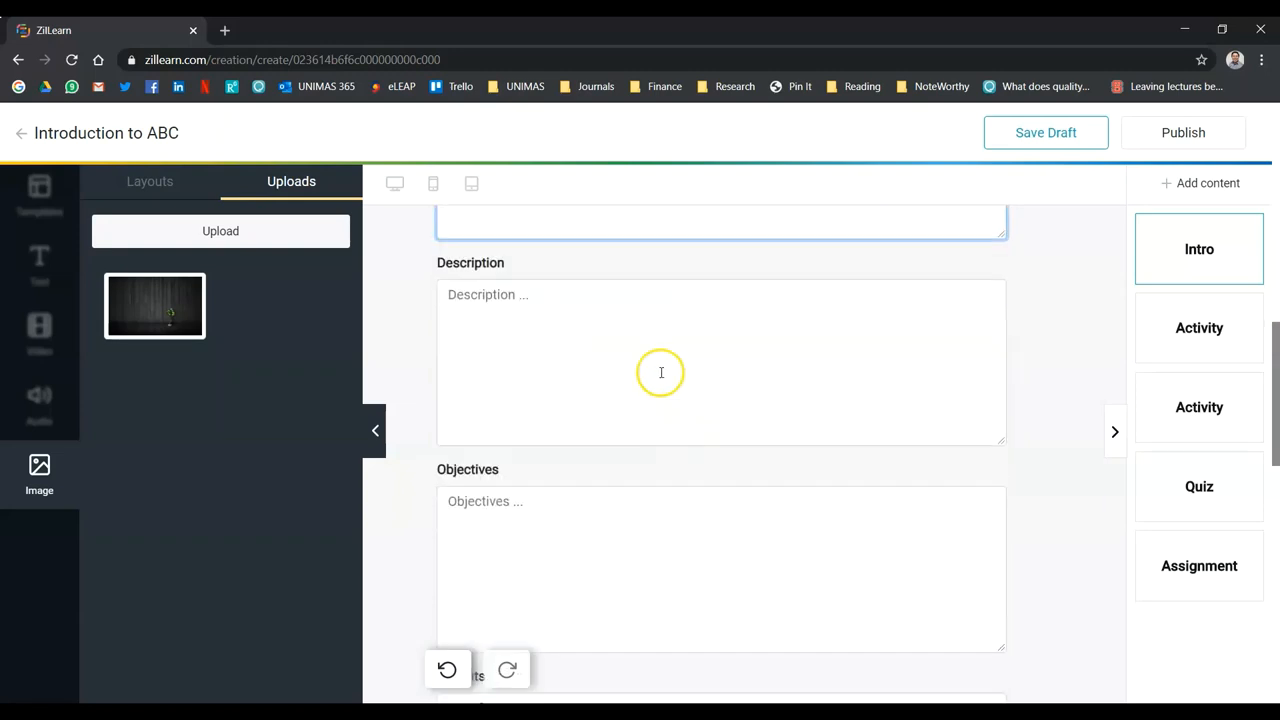
scroll("down", 3)
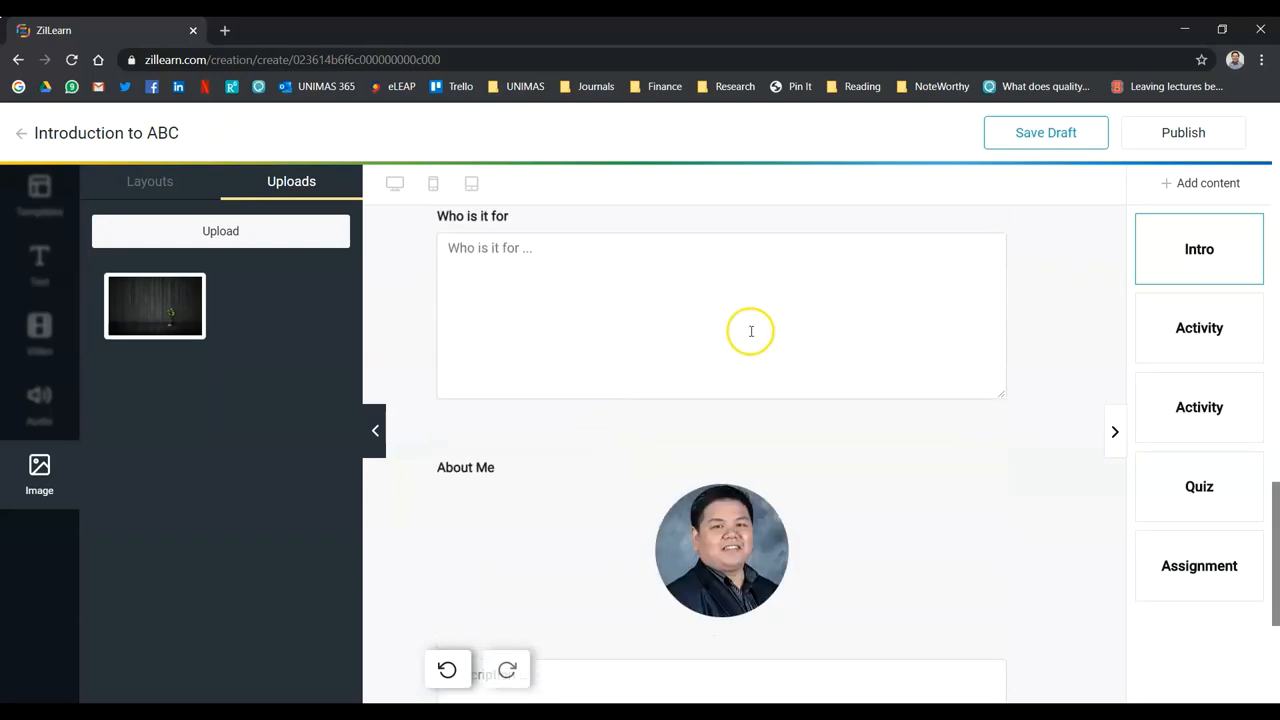
scroll("down", 3)
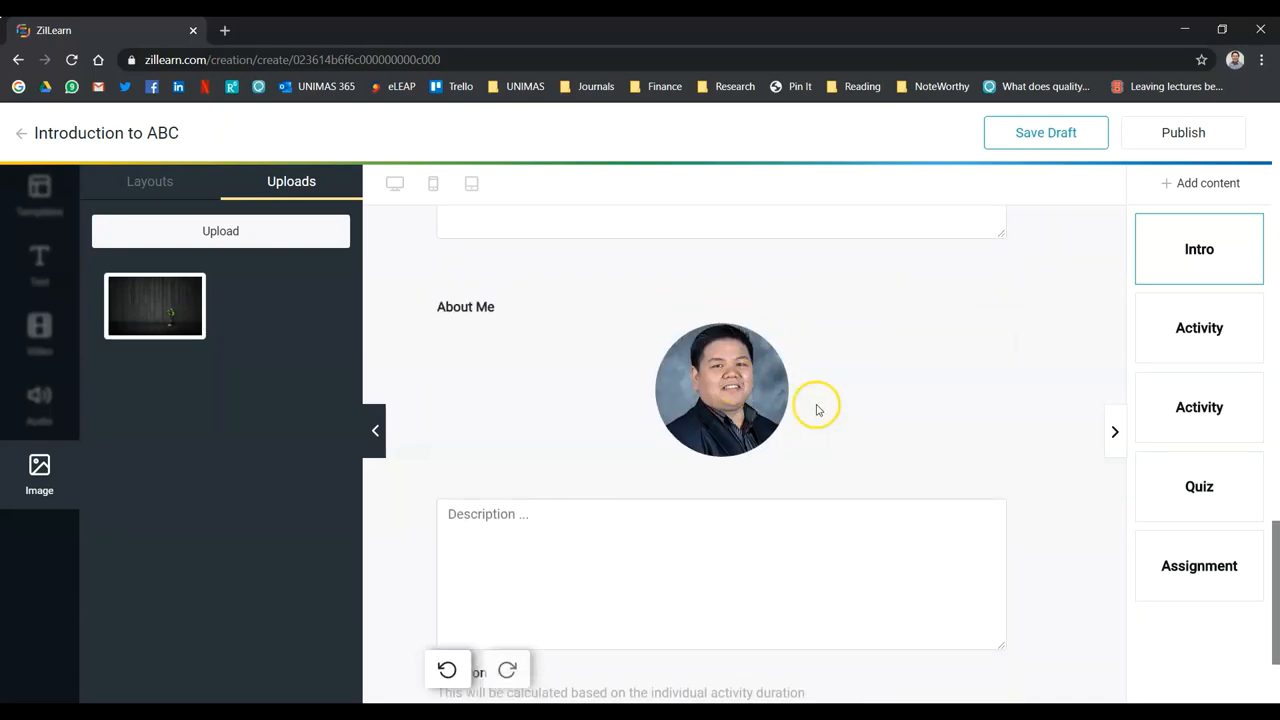
scroll("down", 3)
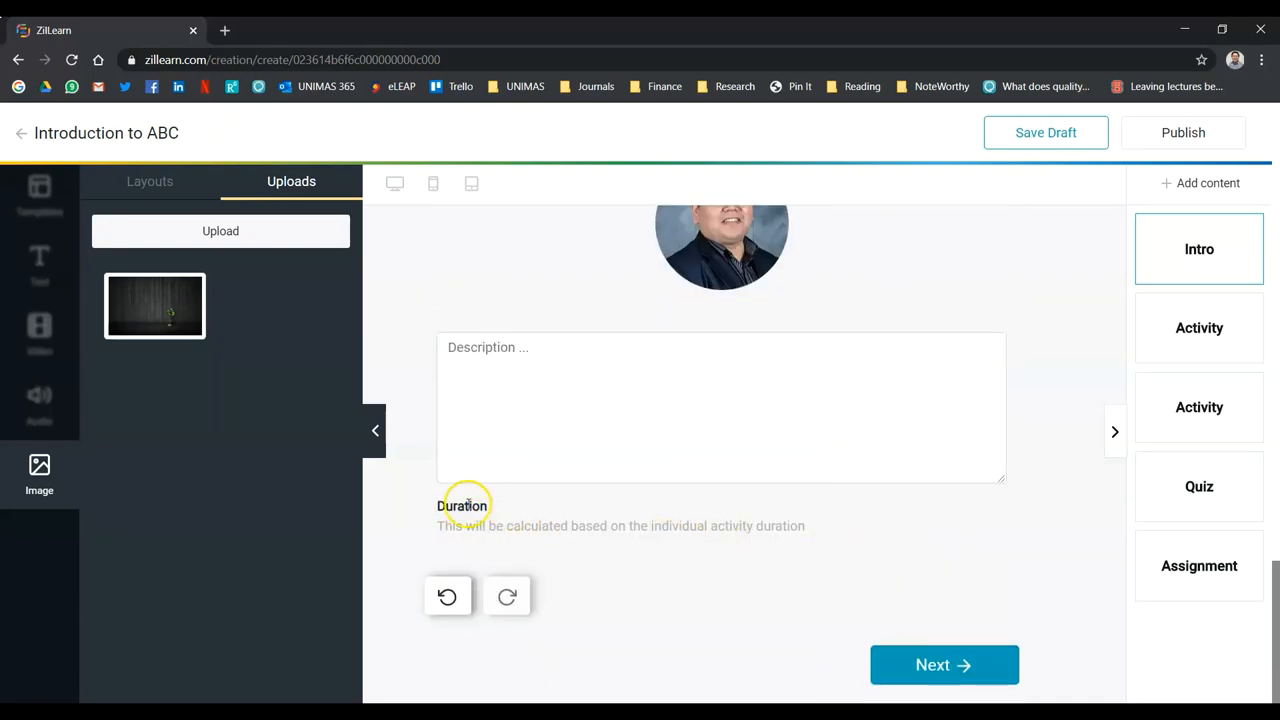
mouse_move(1208, 394)
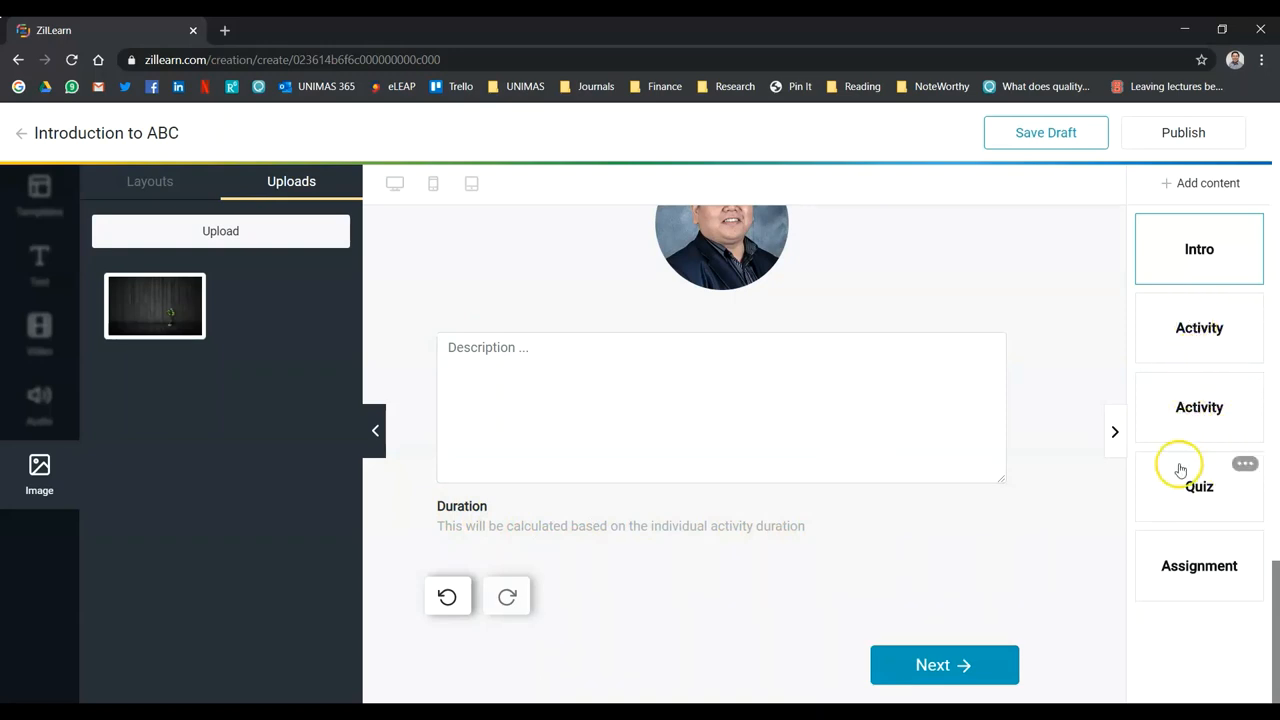
mouse_move(944, 665)
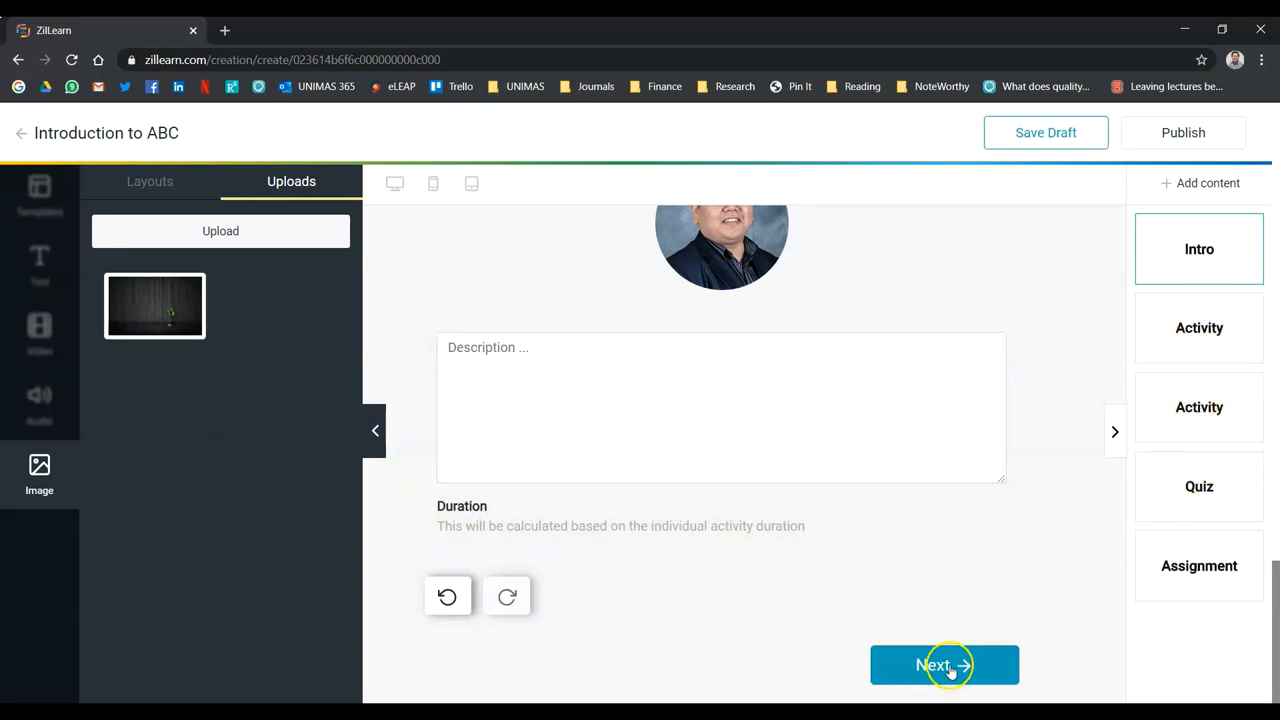
left_click(940, 664)
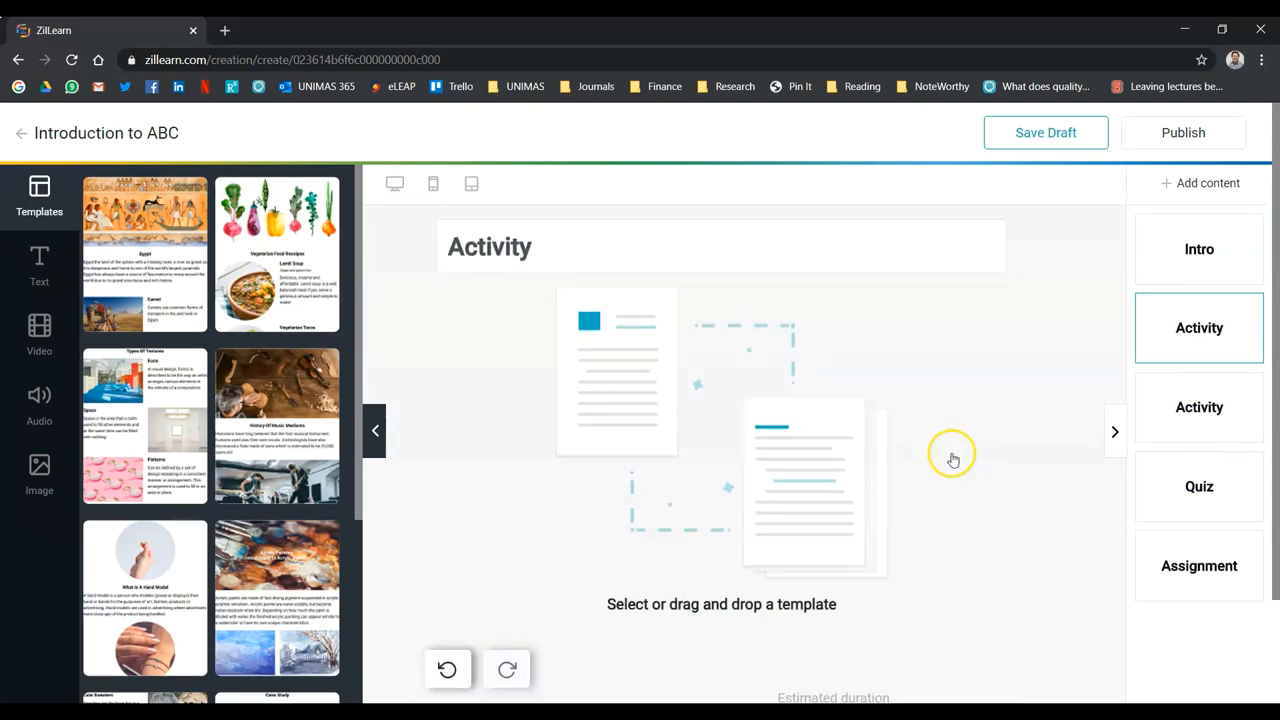
mouse_move(468, 332)
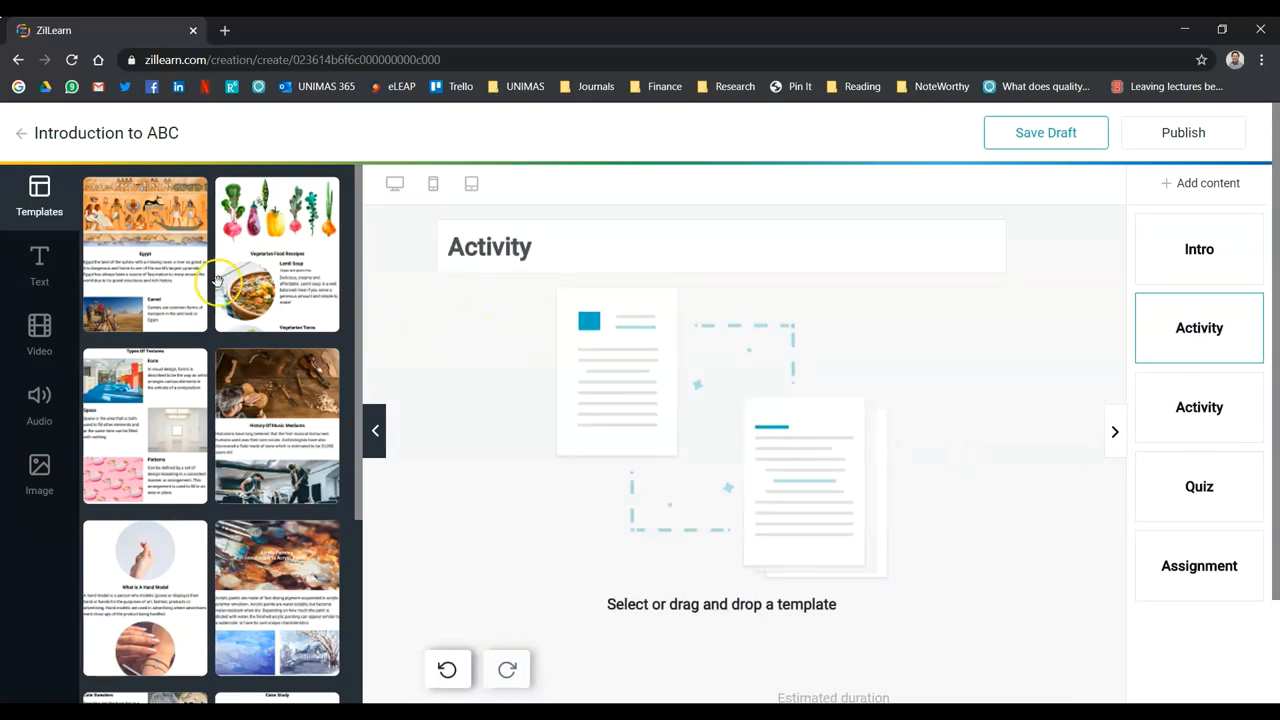
Review the Cute sweaters paragraph and dropped-phone section, then move to the second Activity
scroll("down", 3)
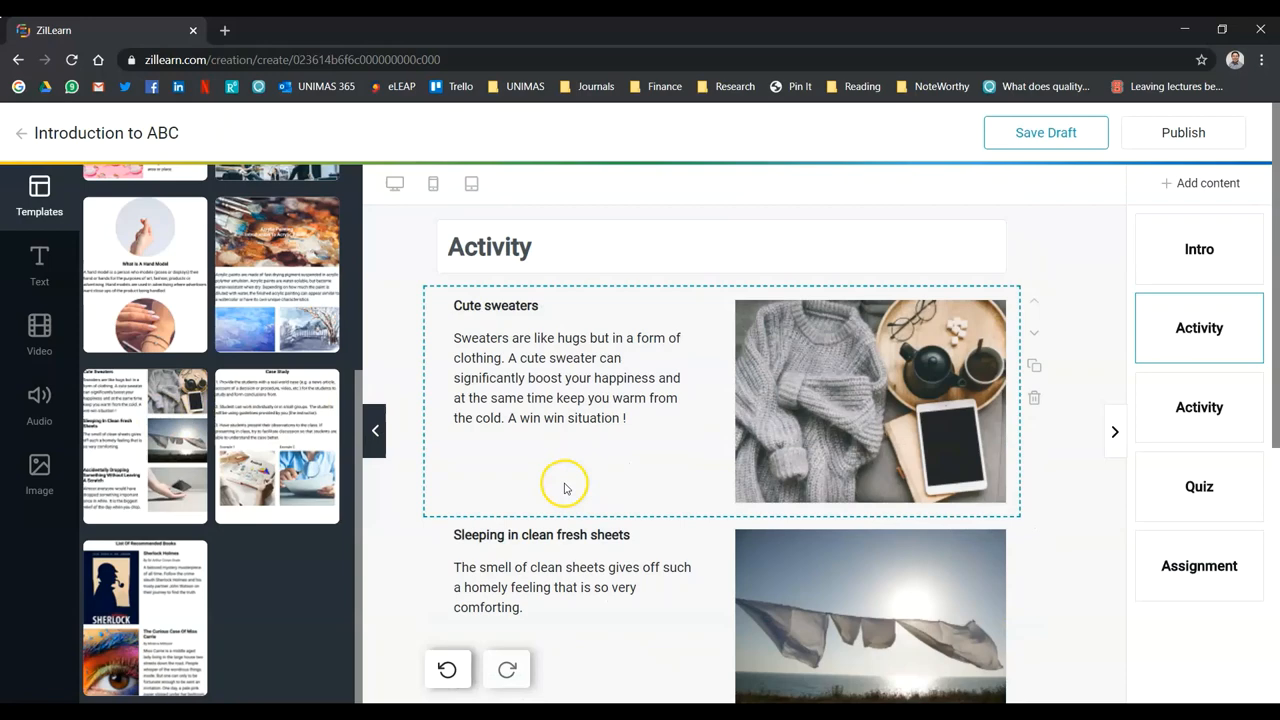
triple_click(536, 358)
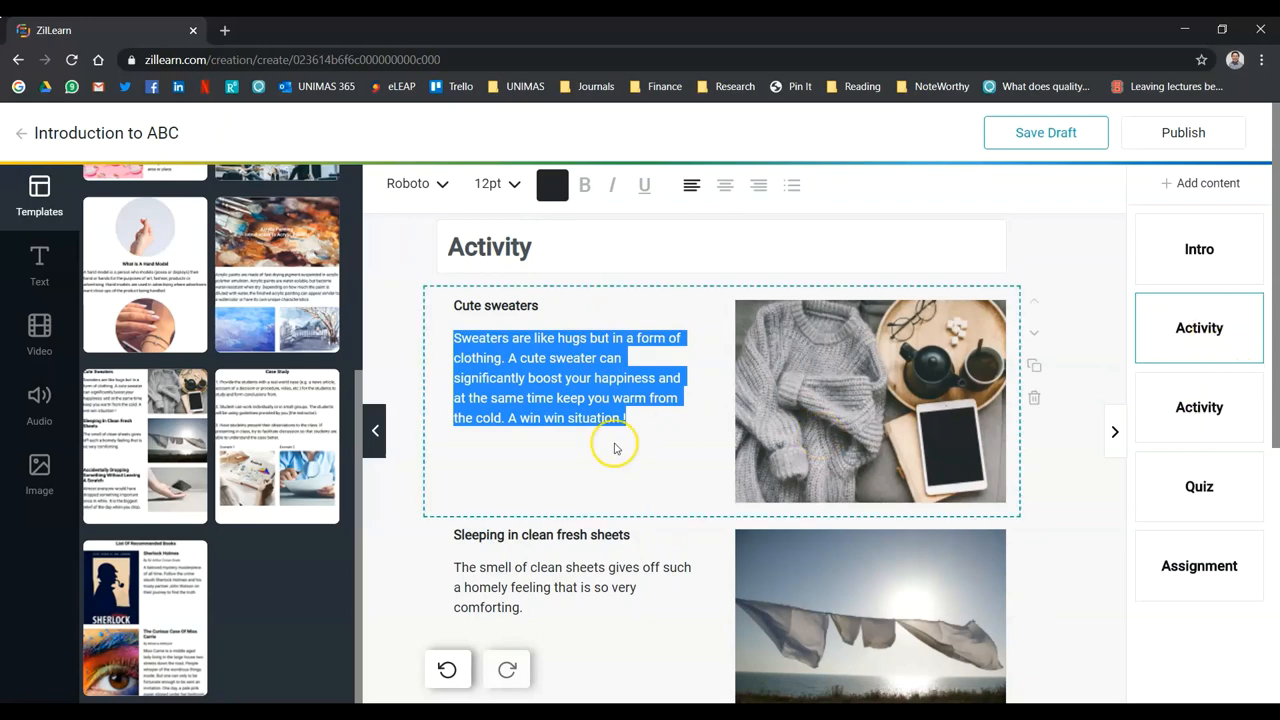
scroll("down", 3)
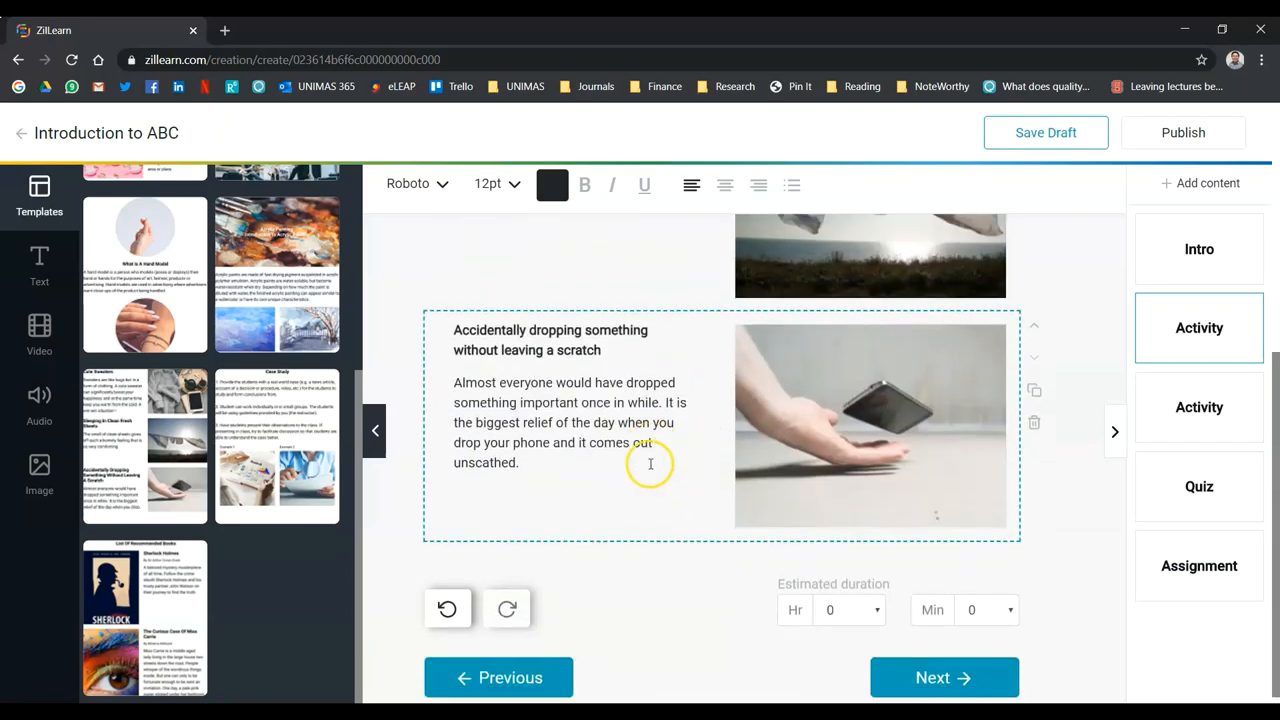
left_click(849, 597)
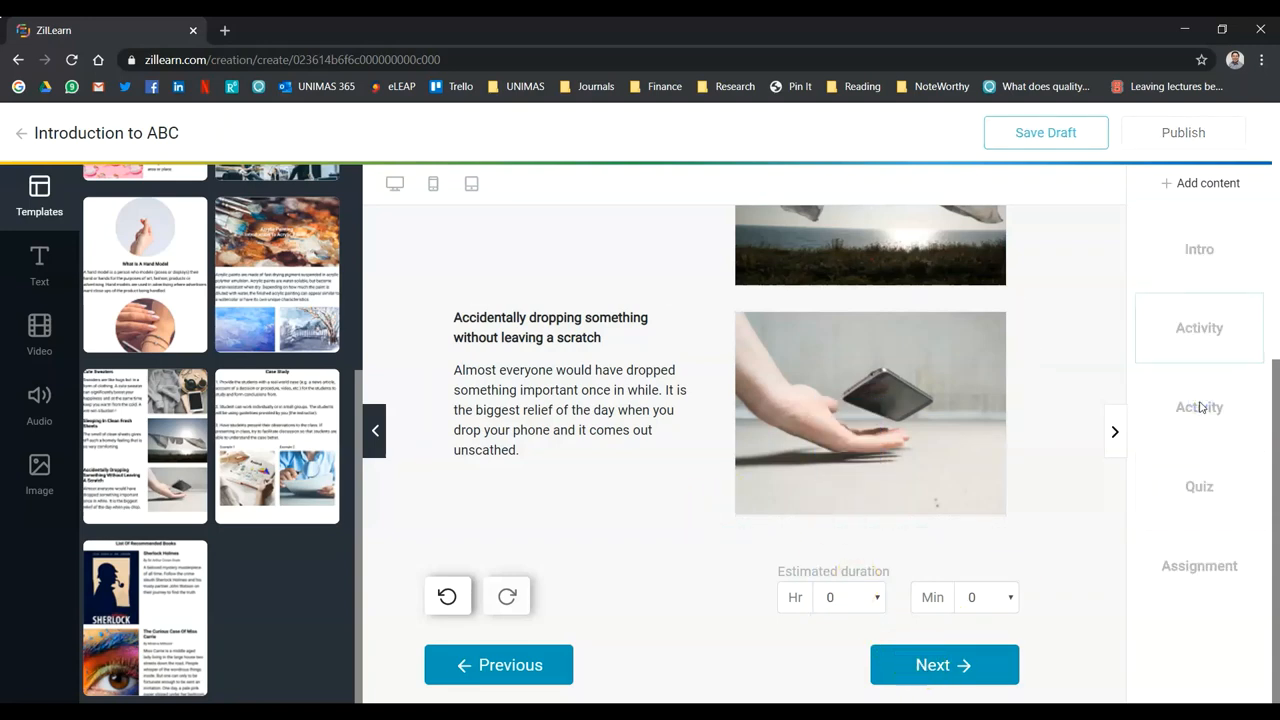
left_click(1199, 407)
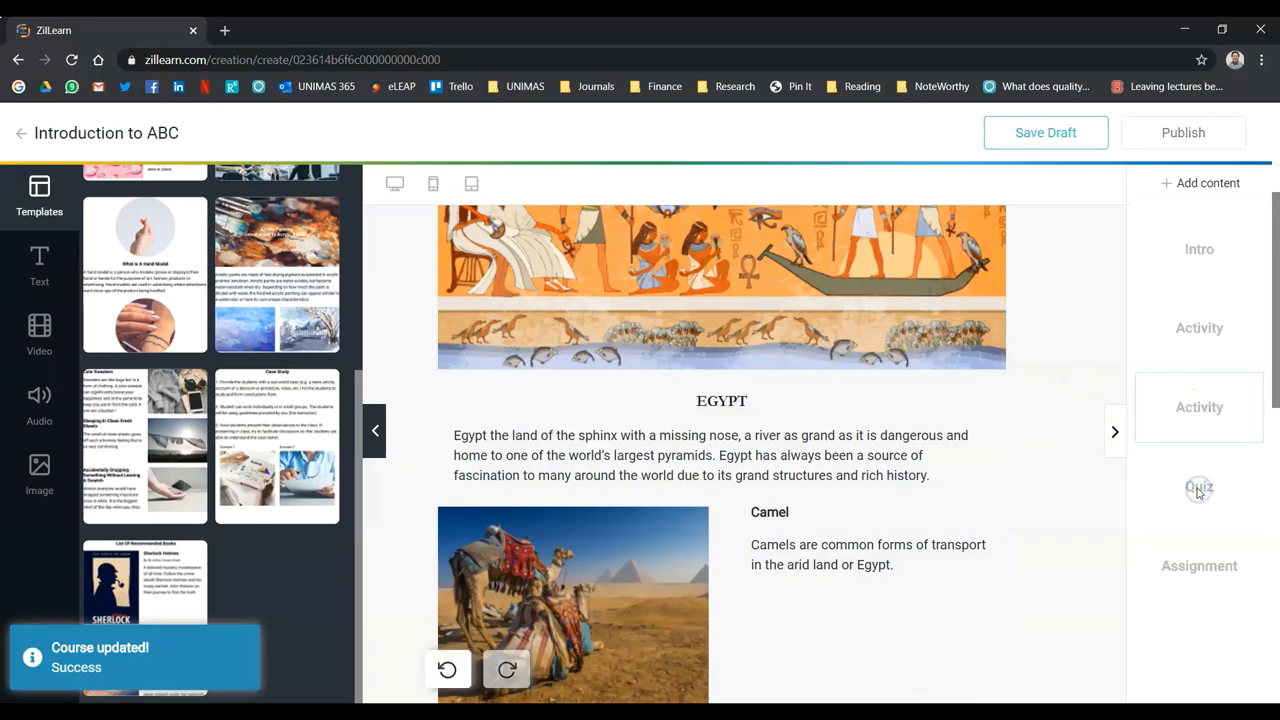
Review the 'The Earth is round' Quiz and the Assignment page, then go back to Intro
left_click(1198, 487)
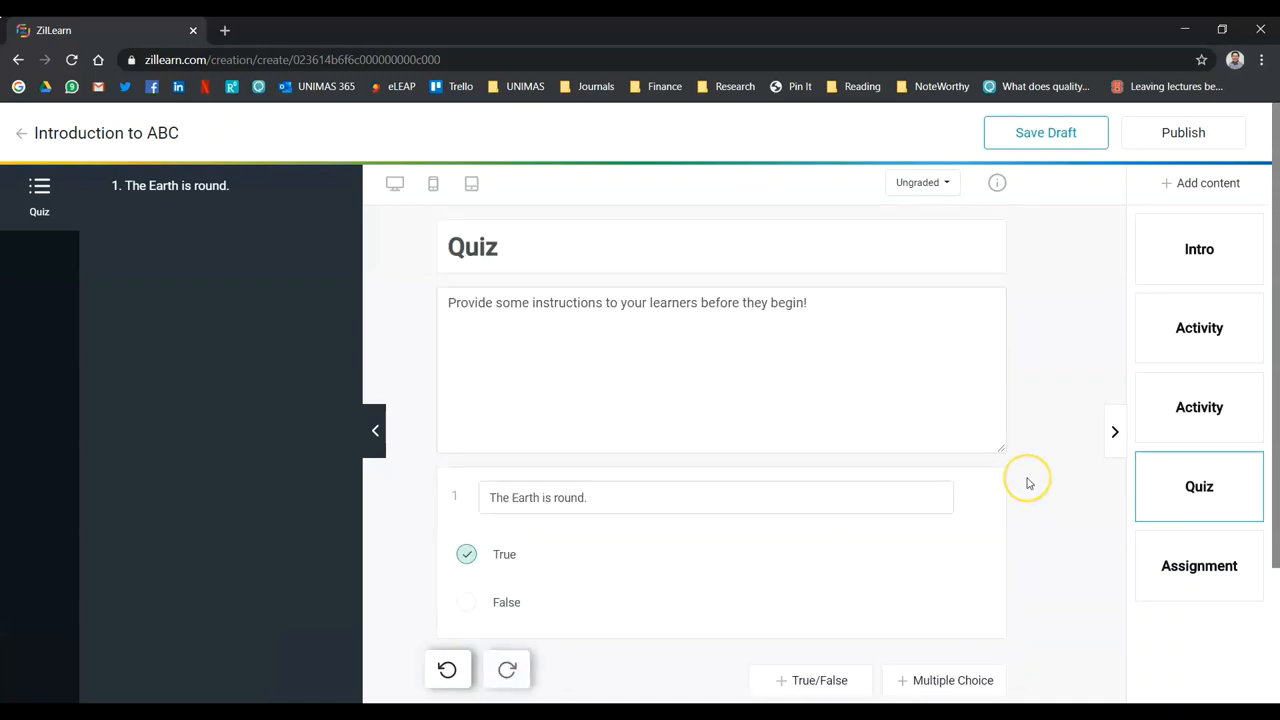
left_click(920, 182)
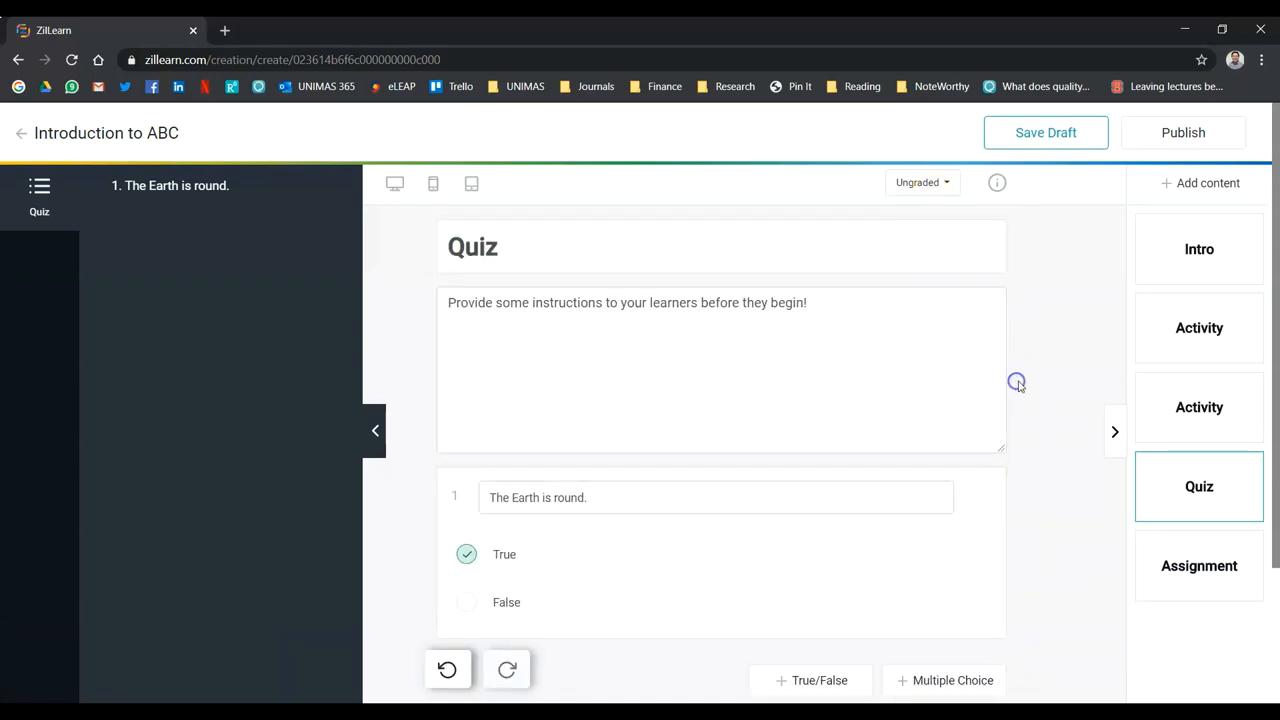
left_click(1198, 565)
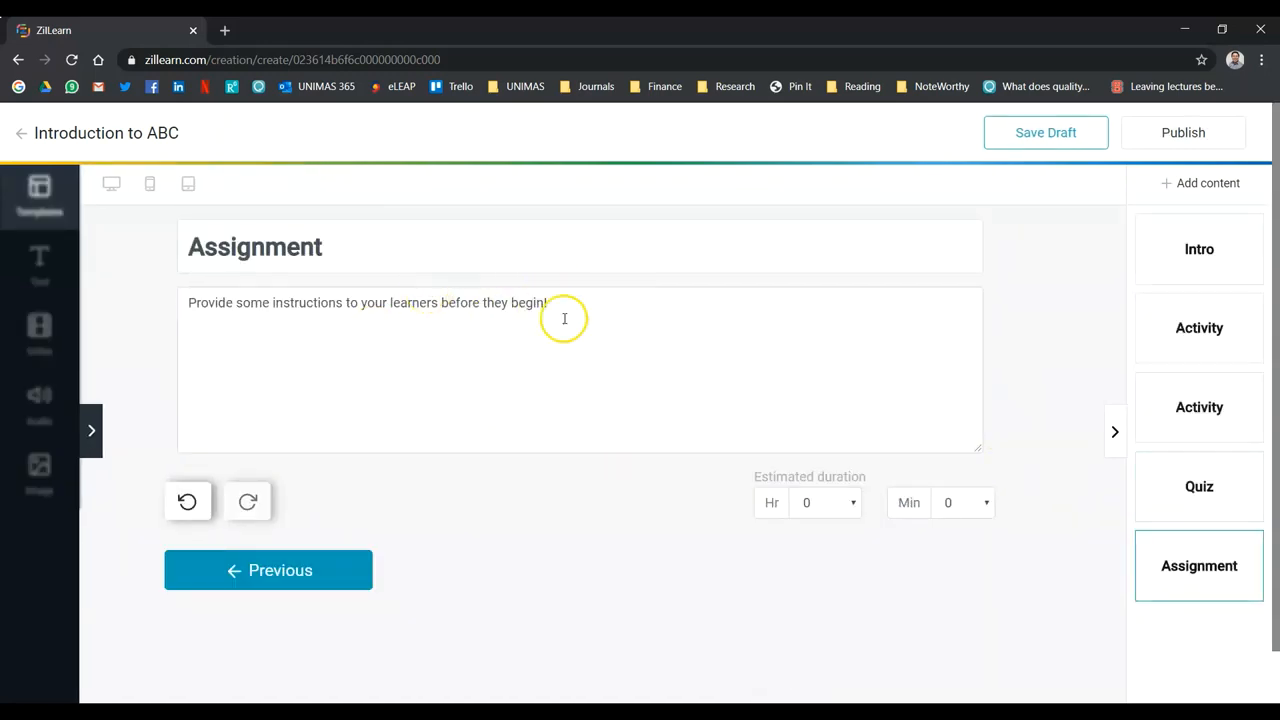
mouse_move(599, 366)
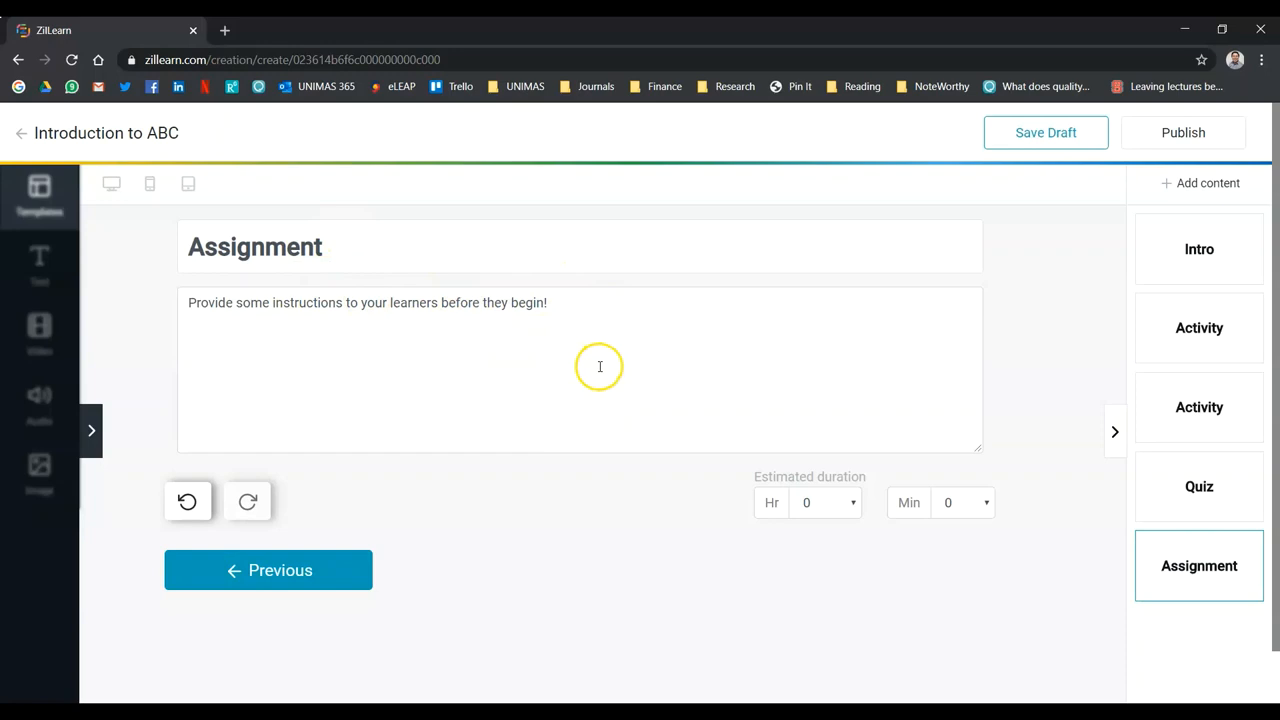
mouse_move(752, 470)
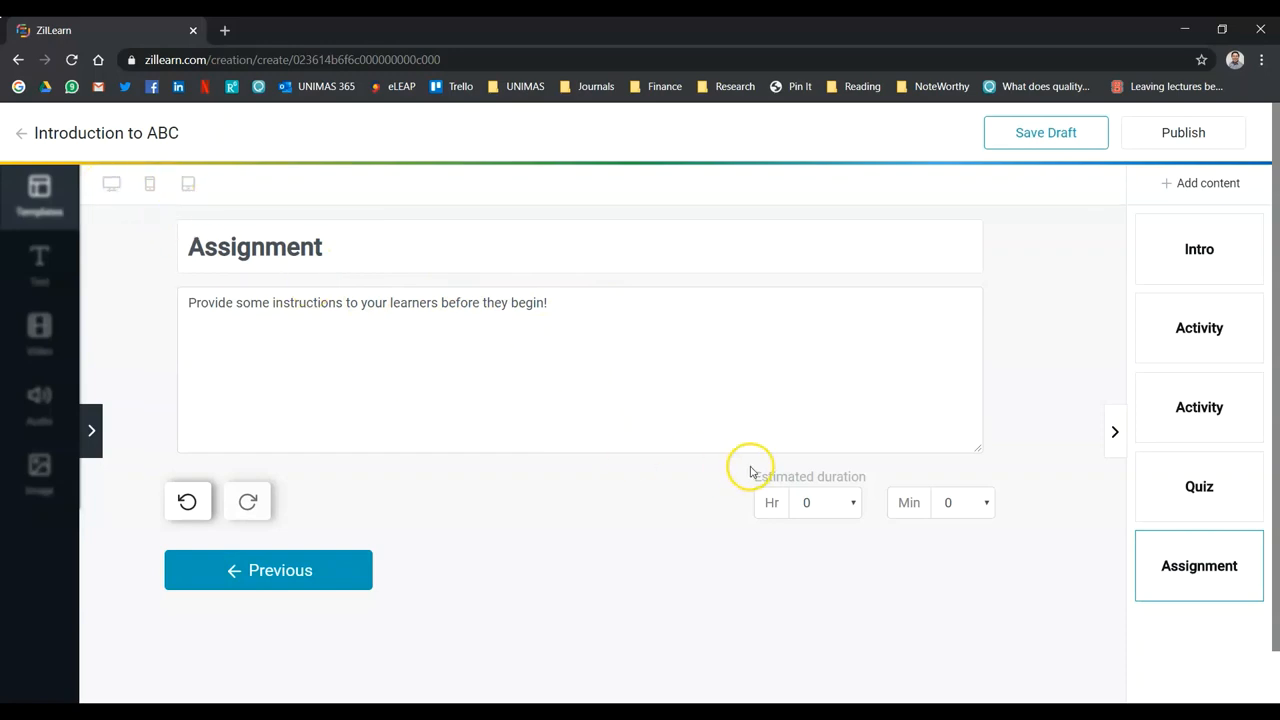
left_click(1198, 249)
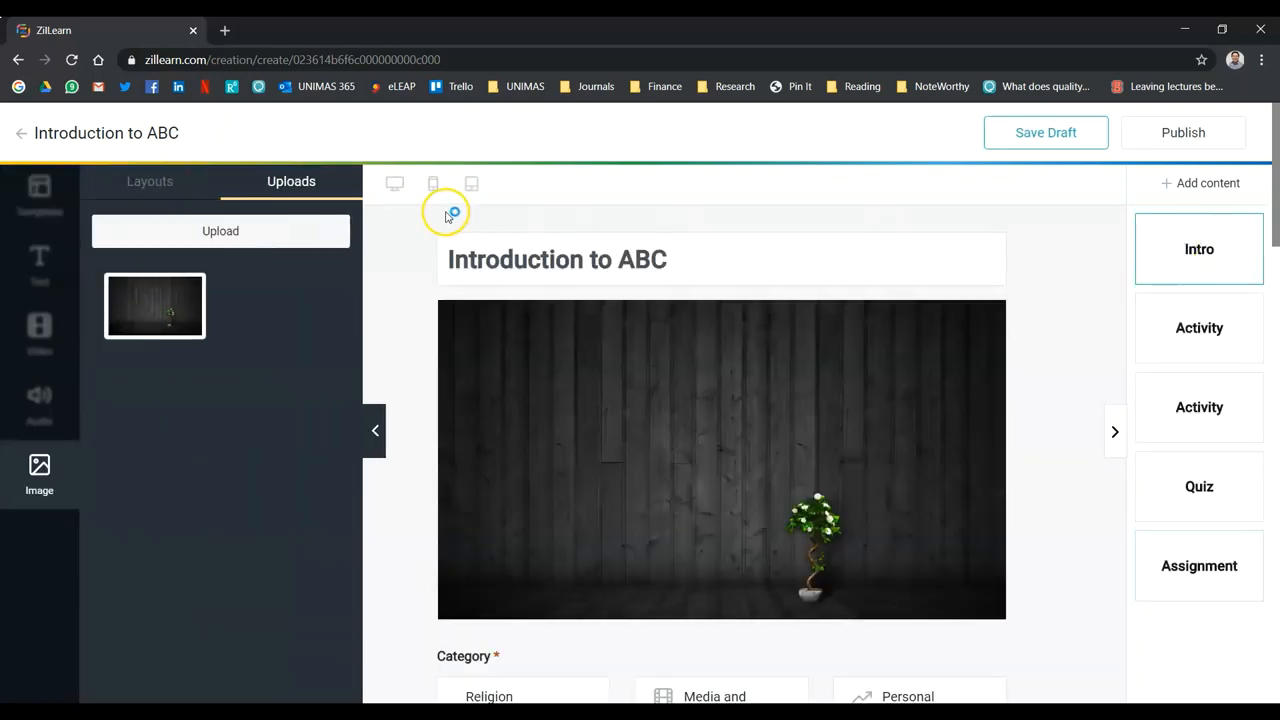
mouse_move(471, 184)
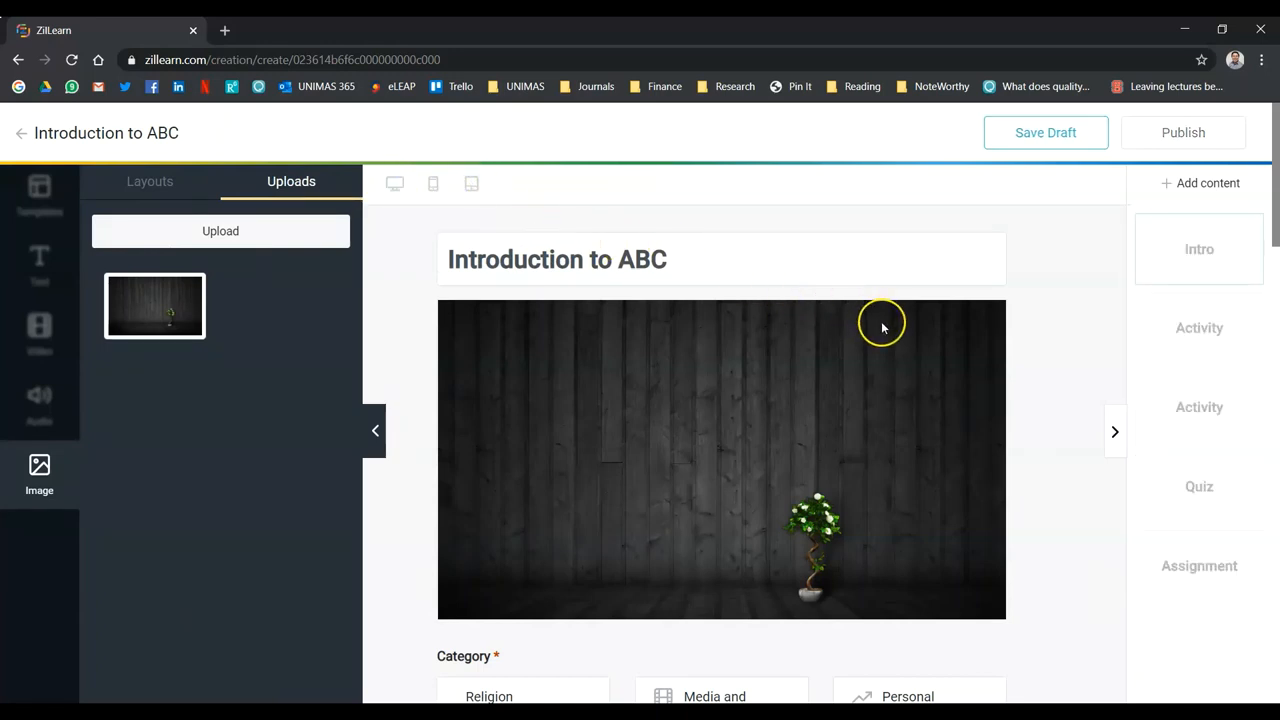
Save the Introduction to ABC course with Save Draft
left_click(1046, 132)
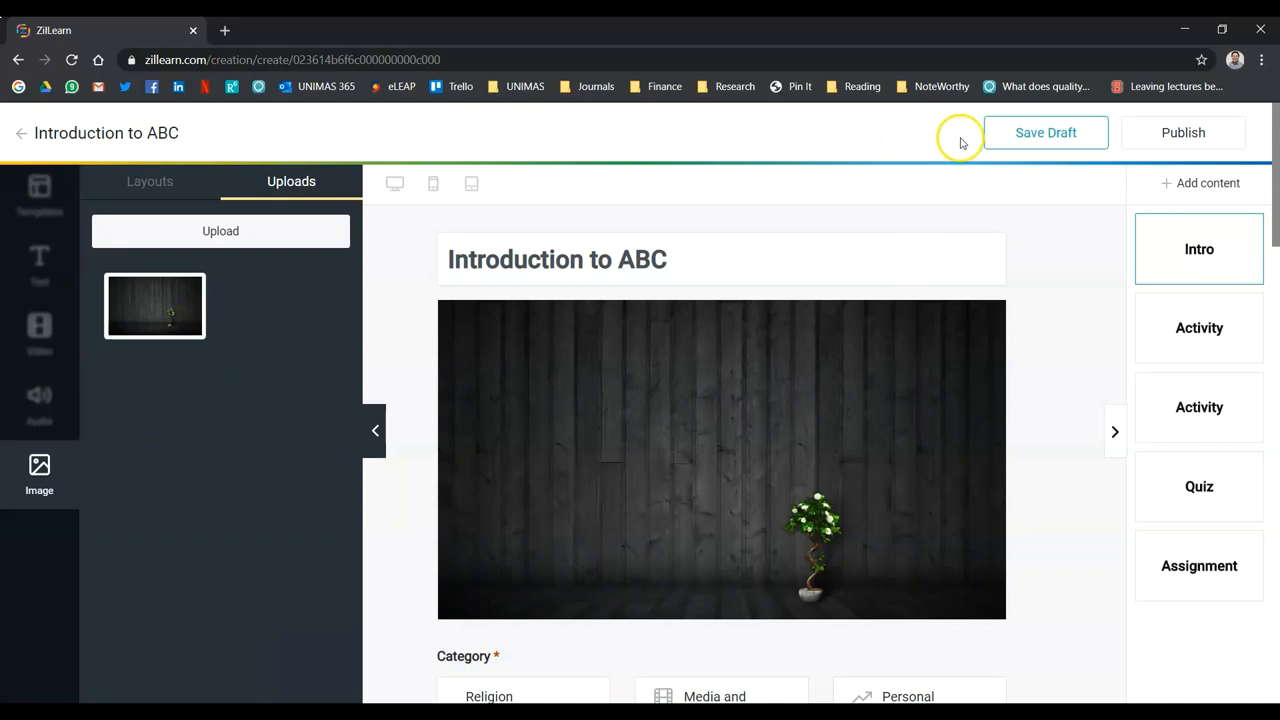
left_click(1183, 132)
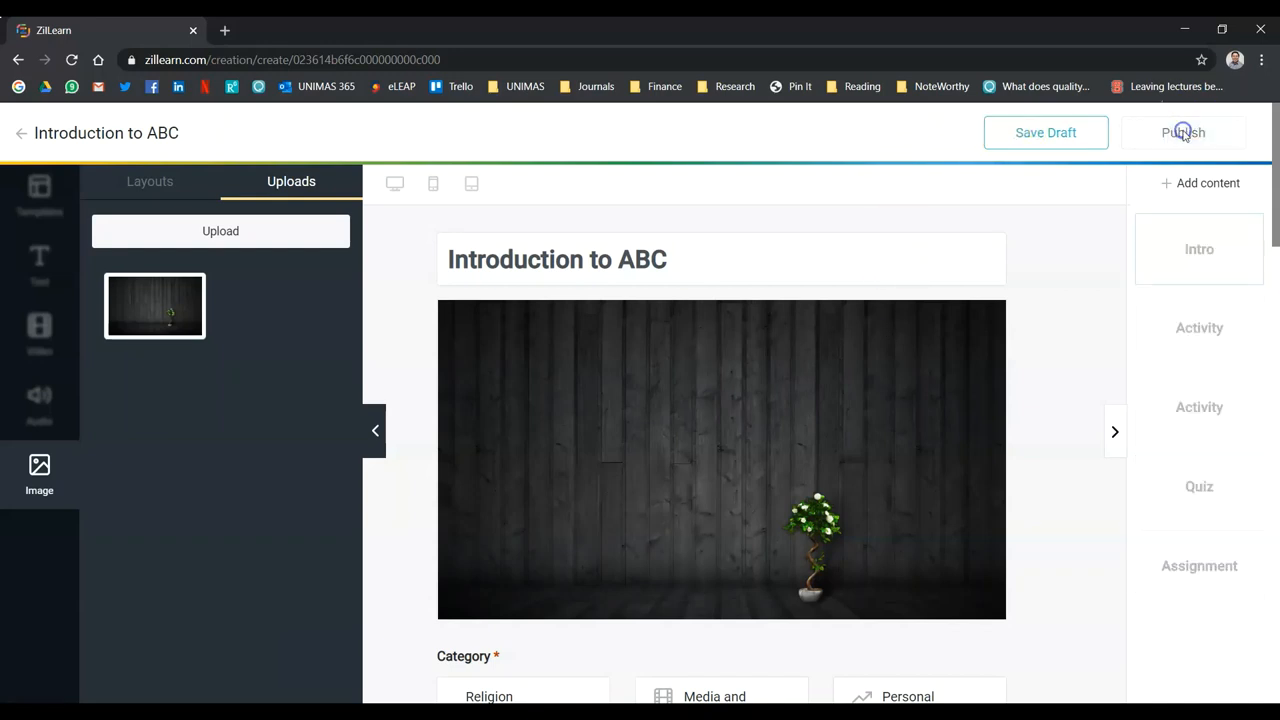
left_click(1183, 132)
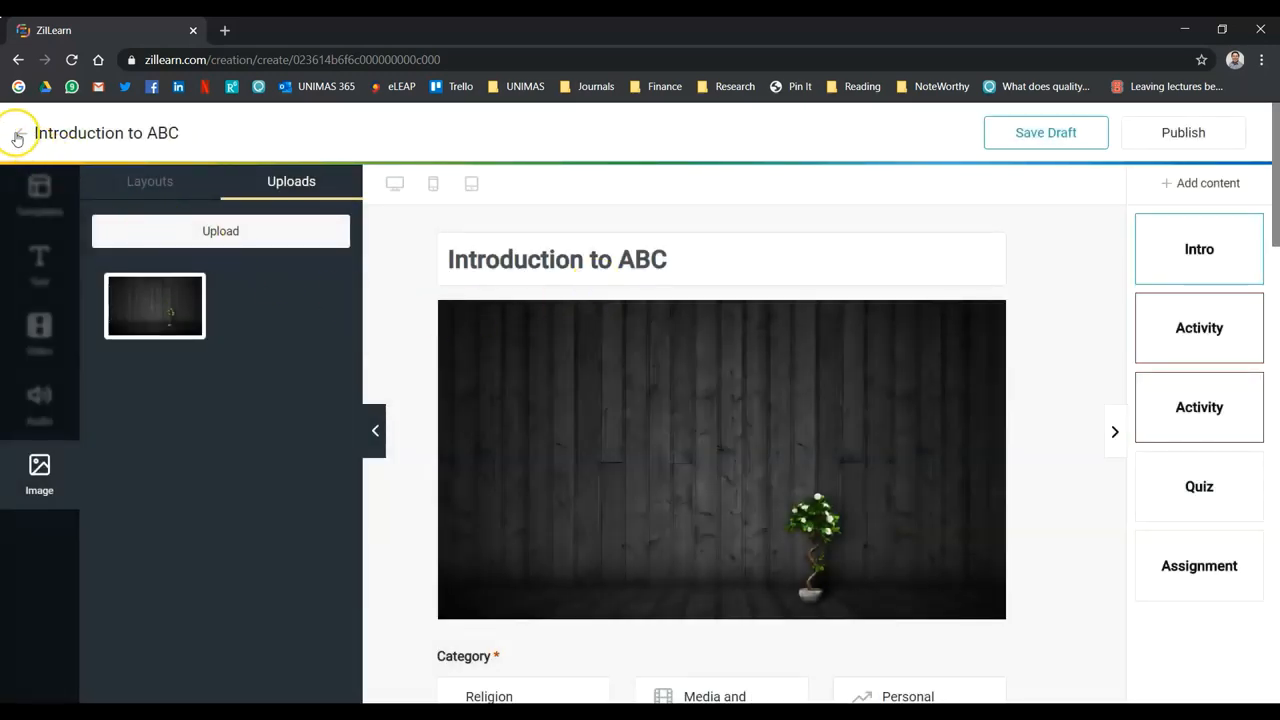
Exit the editor, view Introduction to ABC in Drafts, then go to the ZilLearn home page
left_click(17, 133)
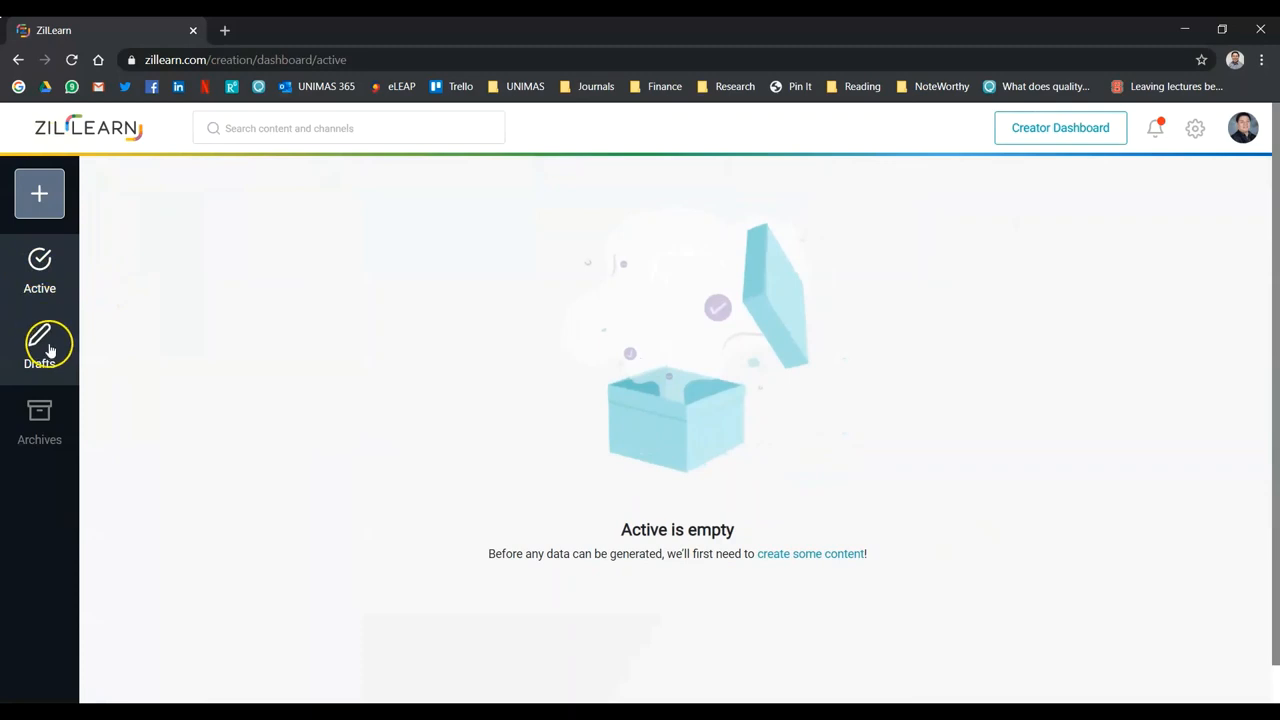
left_click(40, 345)
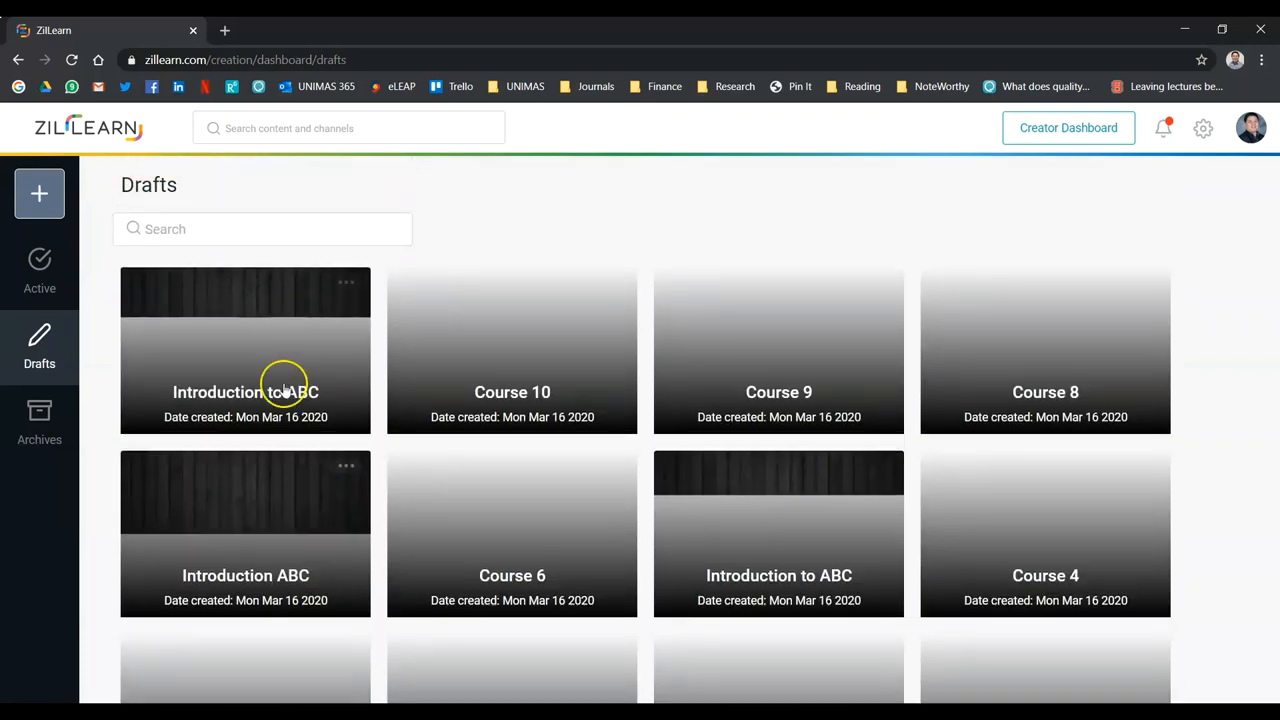
mouse_move(255, 361)
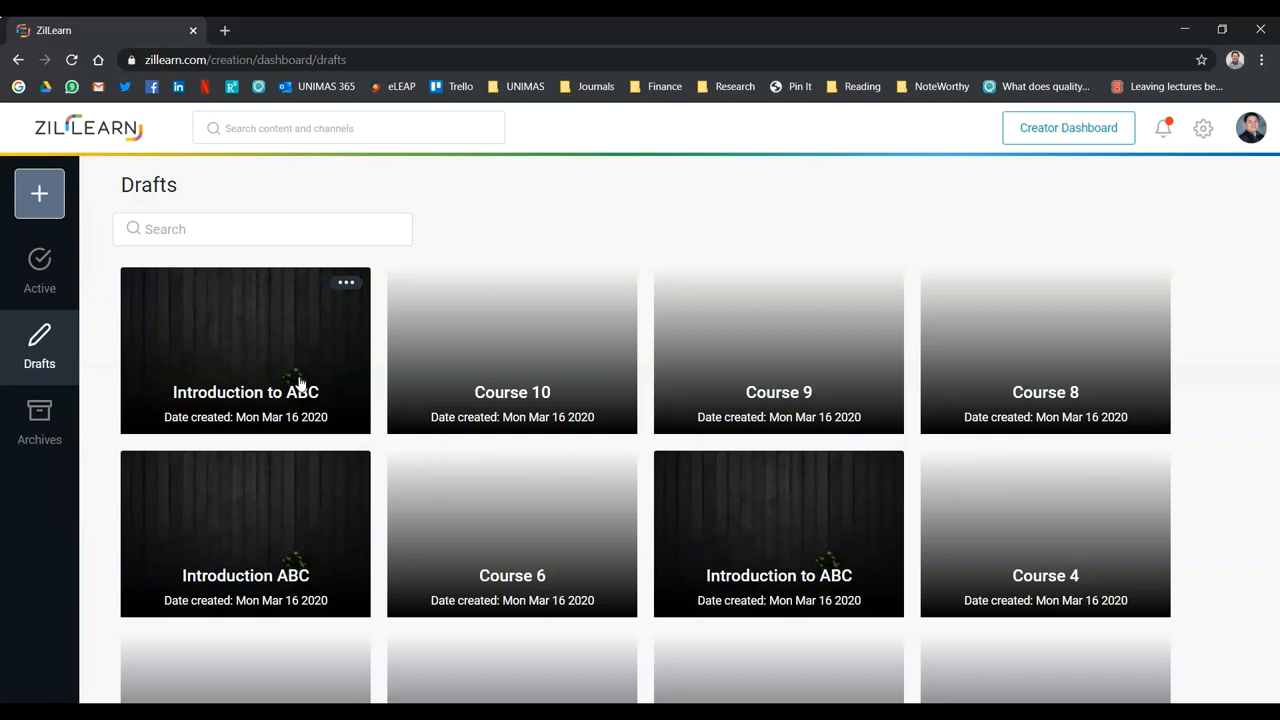
mouse_move(128, 128)
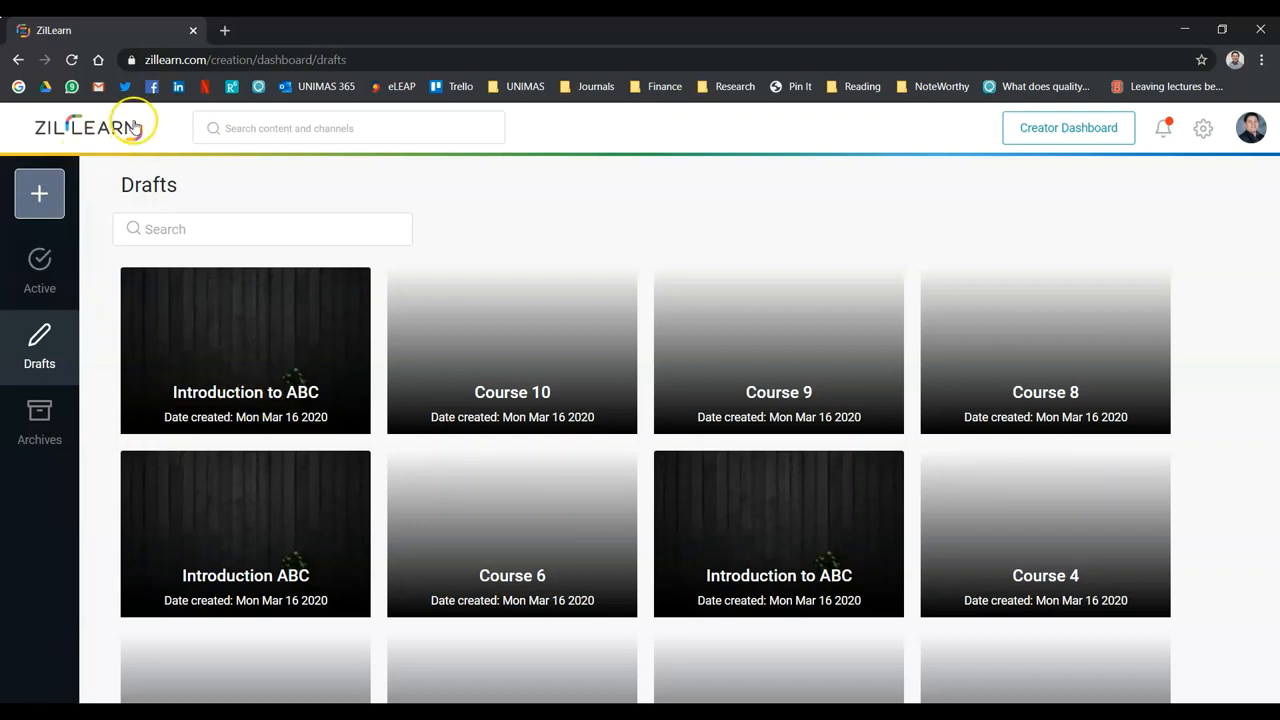
left_click(88, 127)
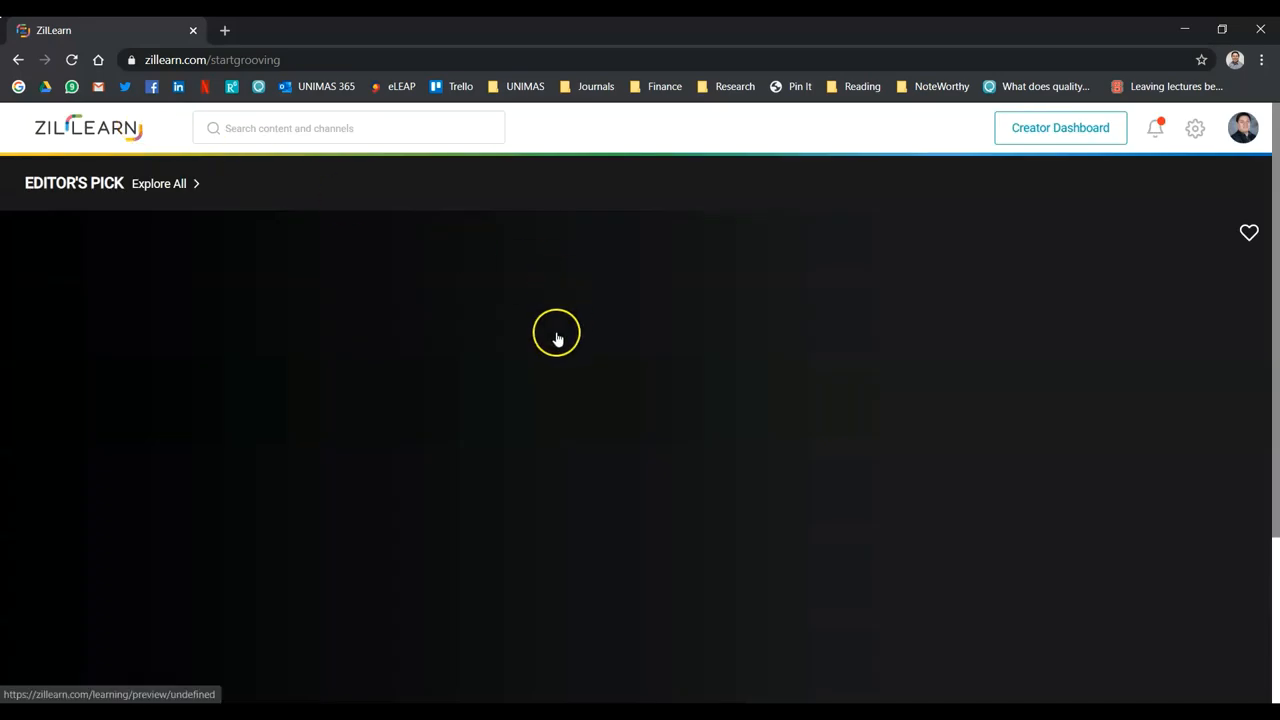